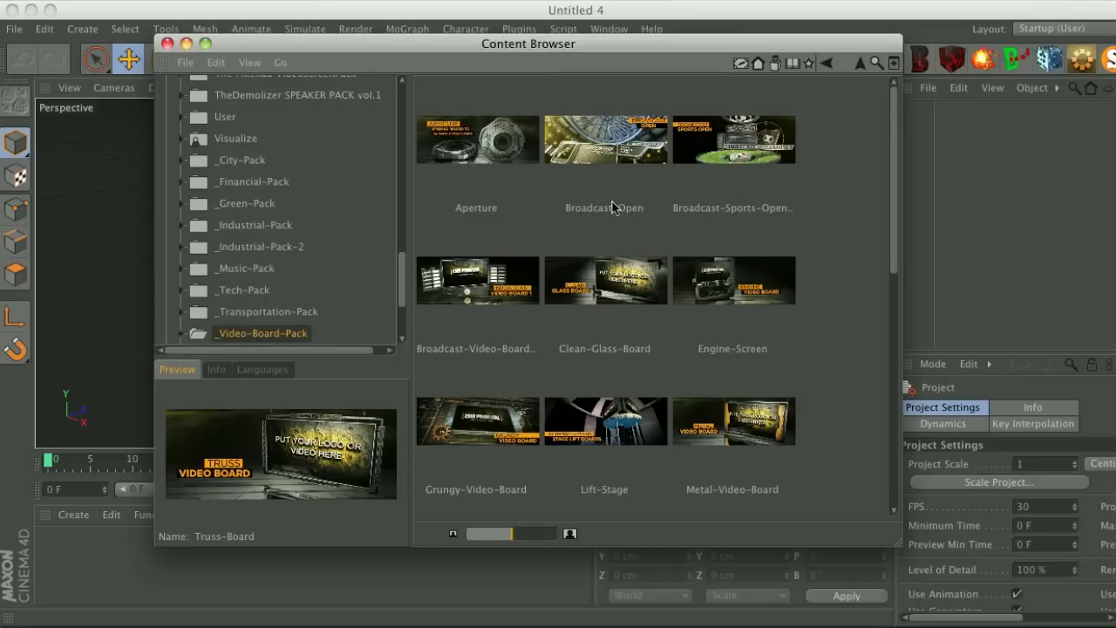
# Enlarge the Video-Board-Pack thumbnails and shift the Content Browser window to the right.
pyautogui.moveTo(523, 534); pyautogui.dragTo(471, 534)
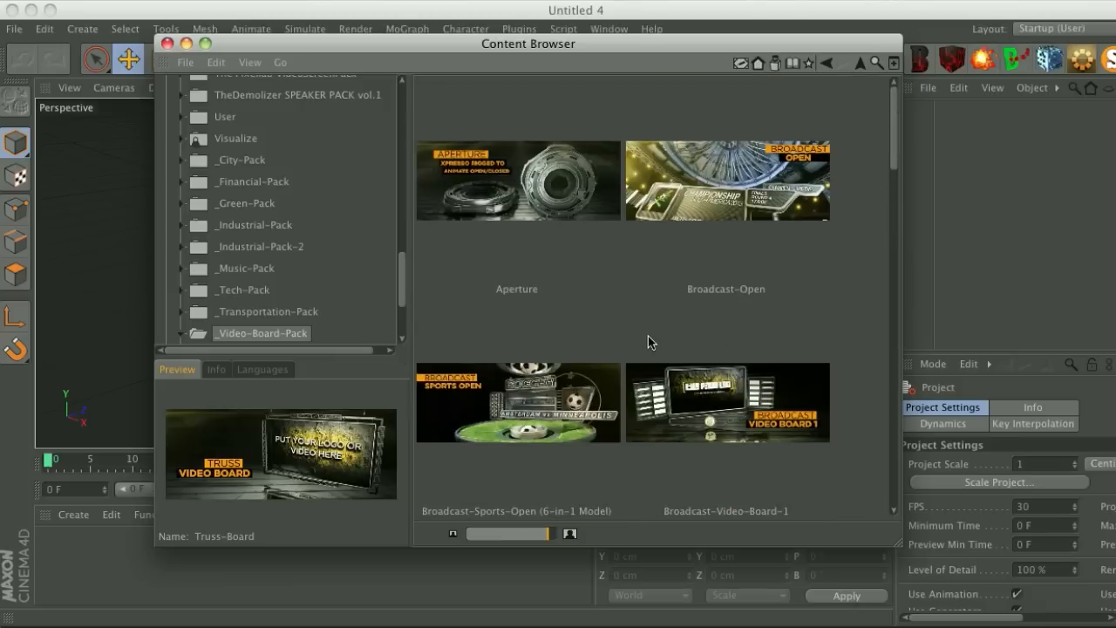
pyautogui.moveTo(478, 181)
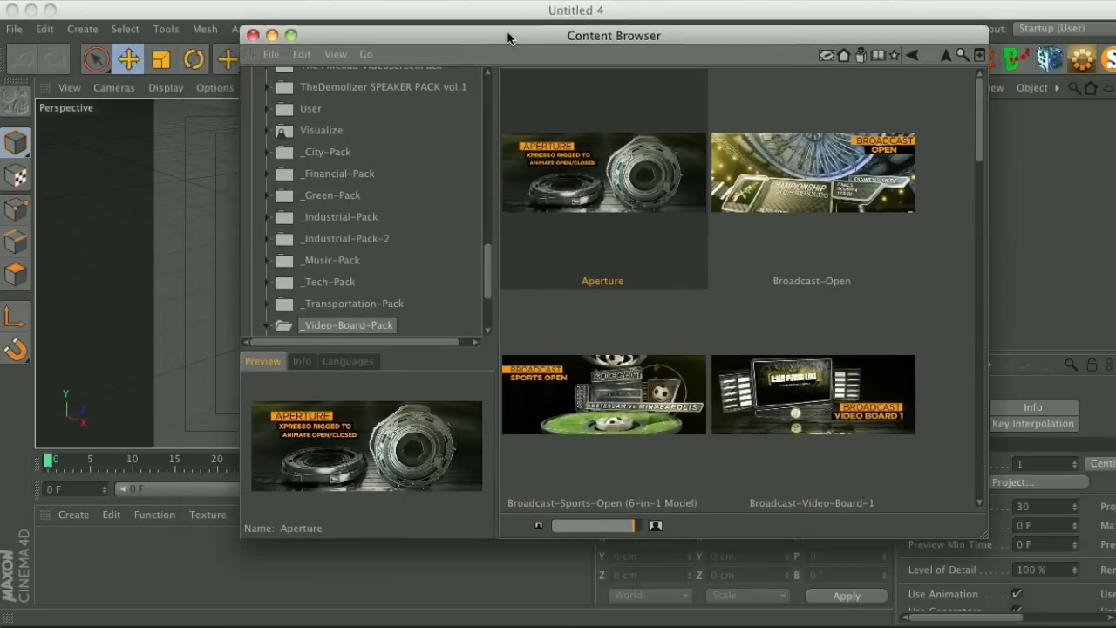
pyautogui.moveTo(510, 35); pyautogui.dragTo(698, 39)
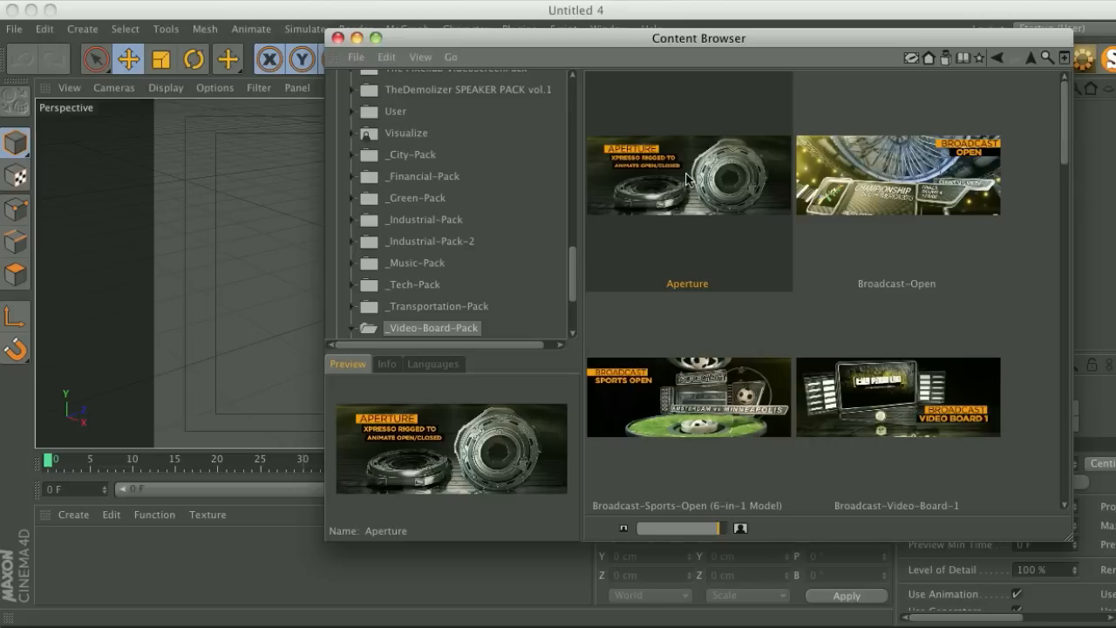
# Load the Aperture model and expand its hierarchy to list the Scene group's objects.
pyautogui.doubleClick(687, 175)
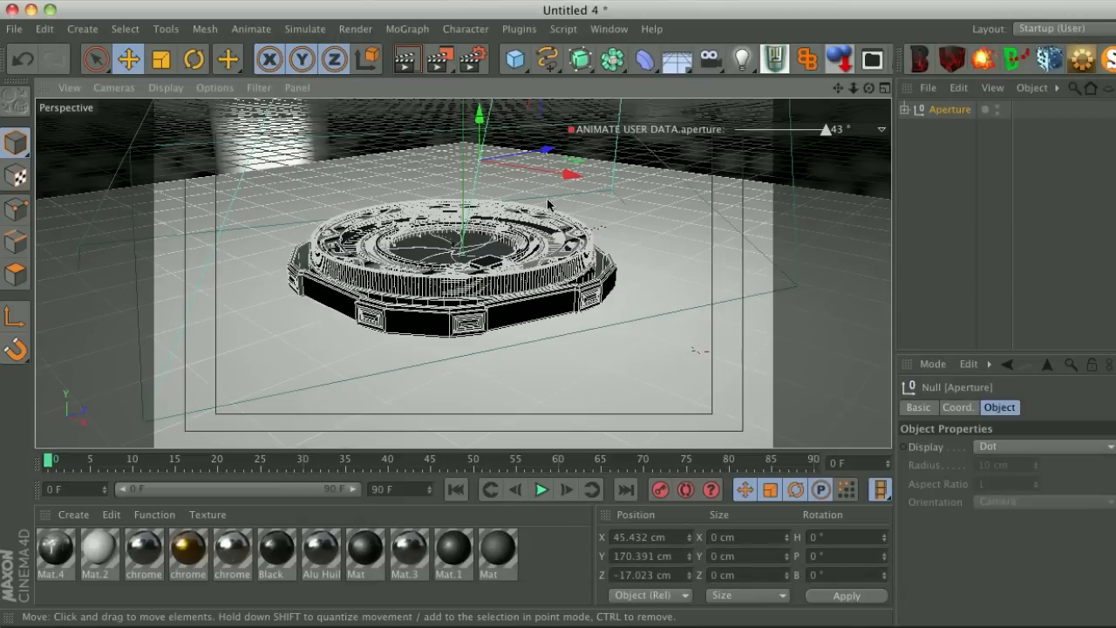
pyautogui.moveTo(834, 178)
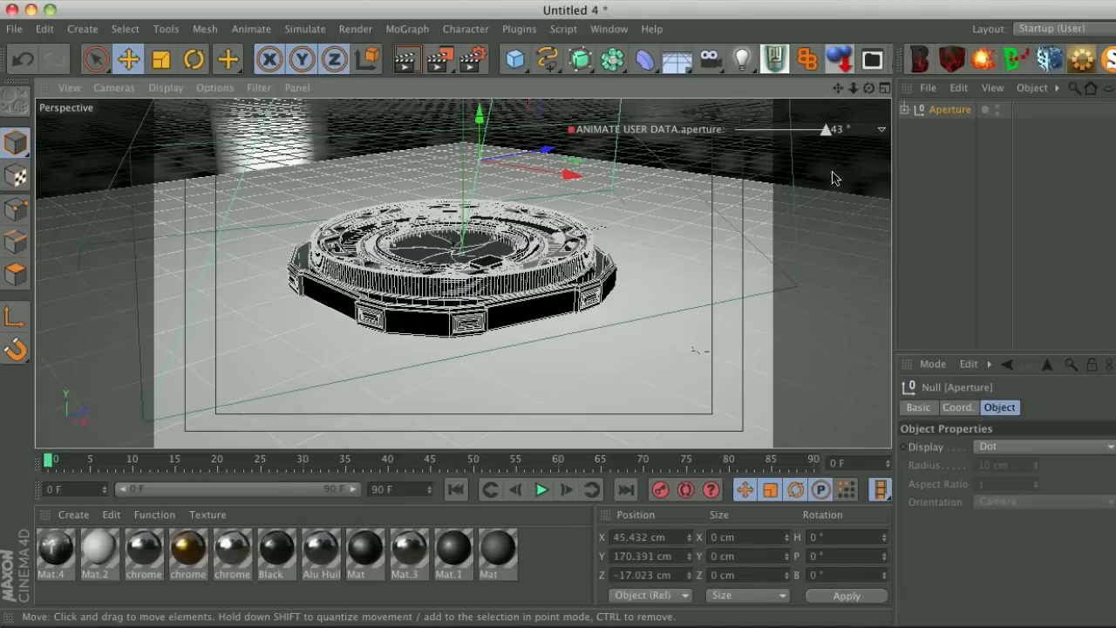
pyautogui.click(911, 108)
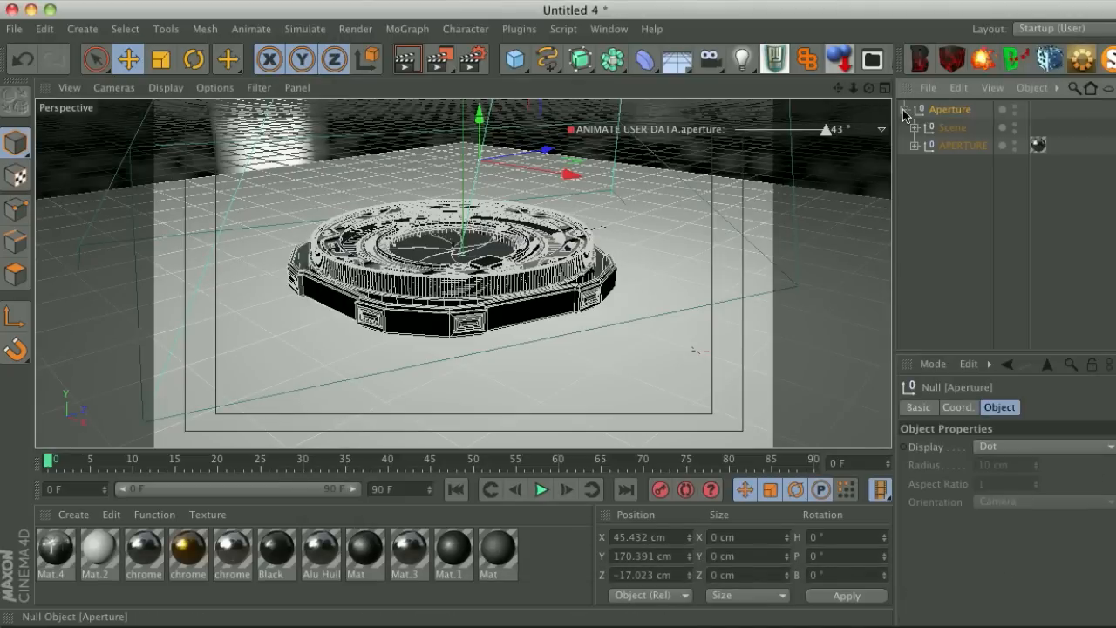
pyautogui.click(953, 128)
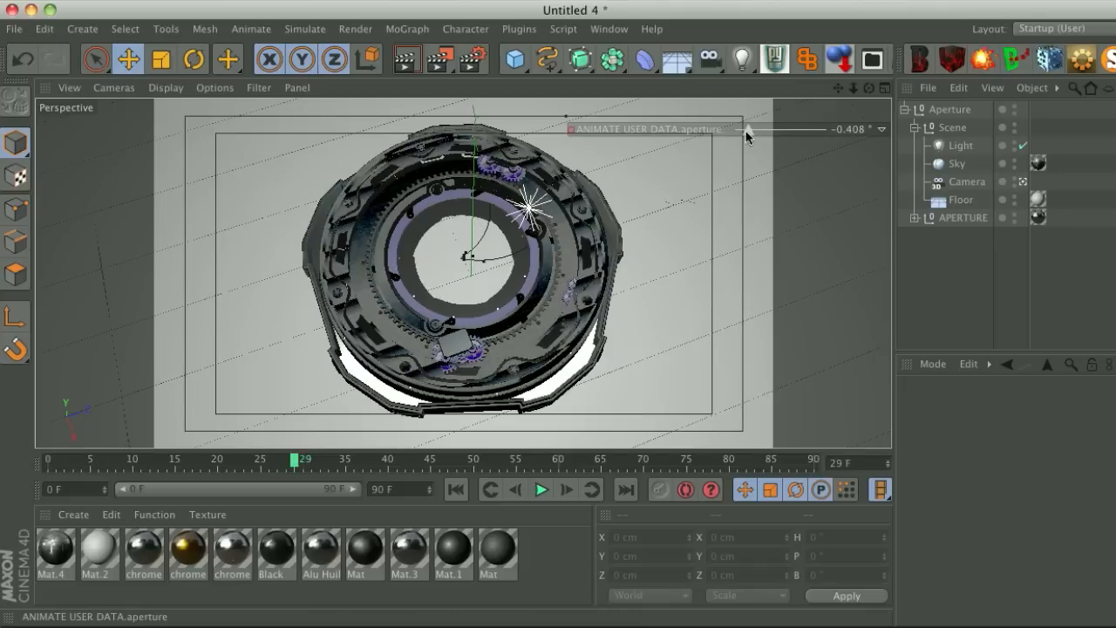
# Drive the HUD aperture slider from about 4° to 22°, then play and stop the iris animation.
pyautogui.moveTo(749, 129); pyautogui.dragTo(776, 130)
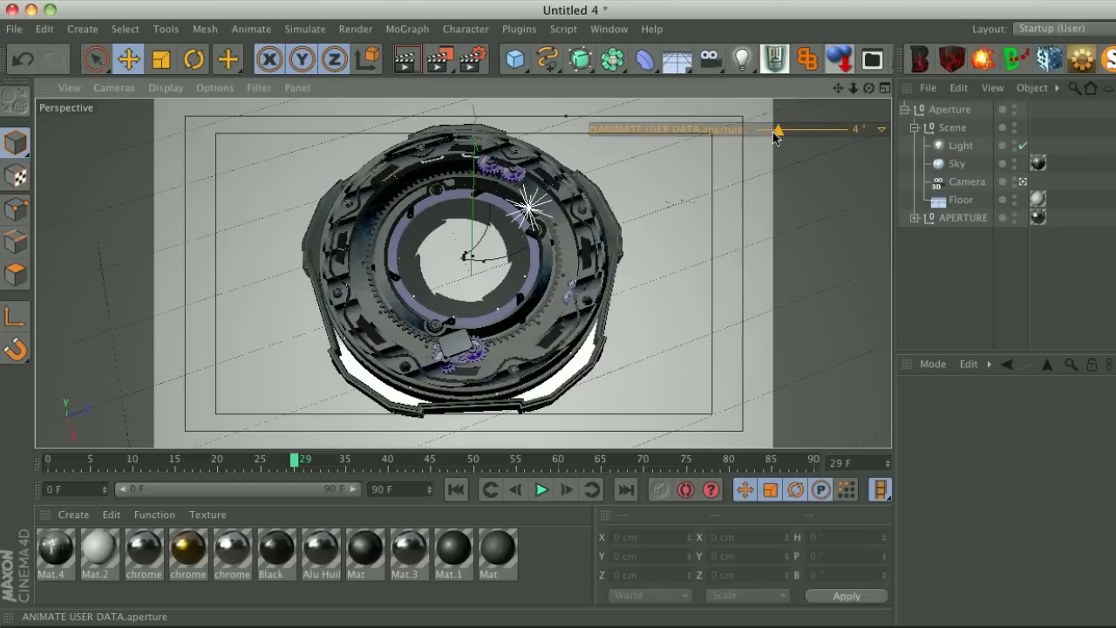
pyautogui.moveTo(776, 129); pyautogui.dragTo(806, 129)
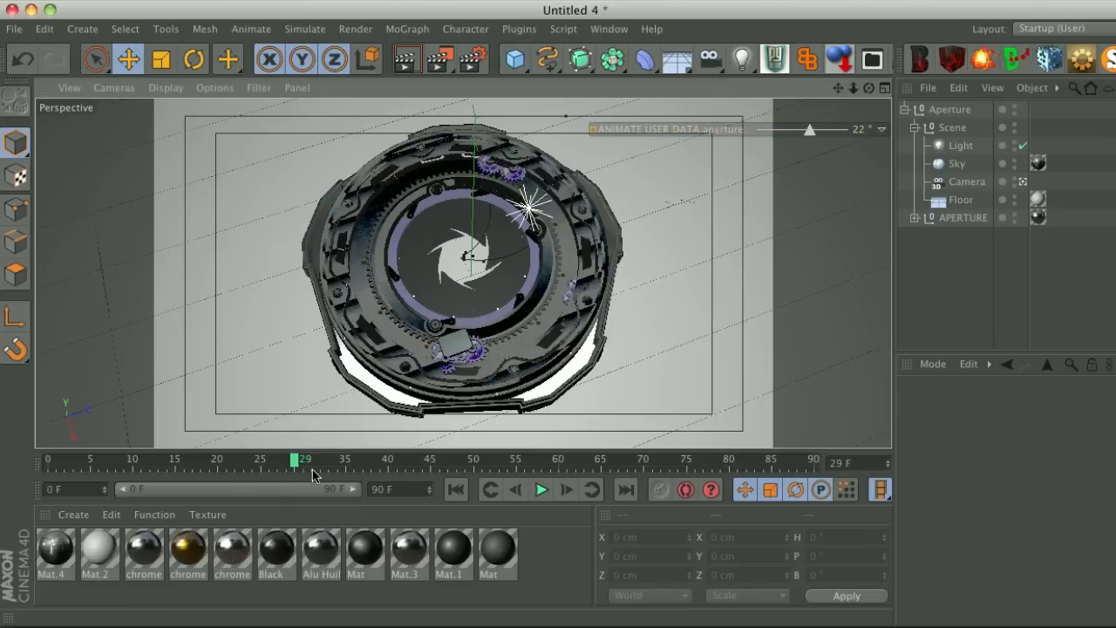
pyautogui.click(541, 489)
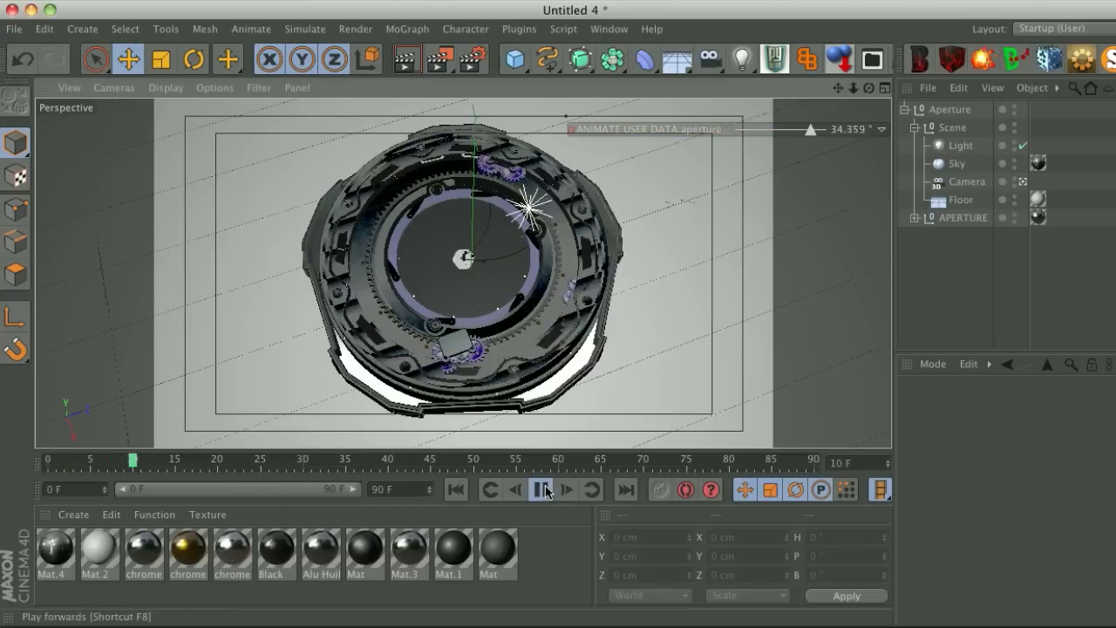
pyautogui.click(540, 488)
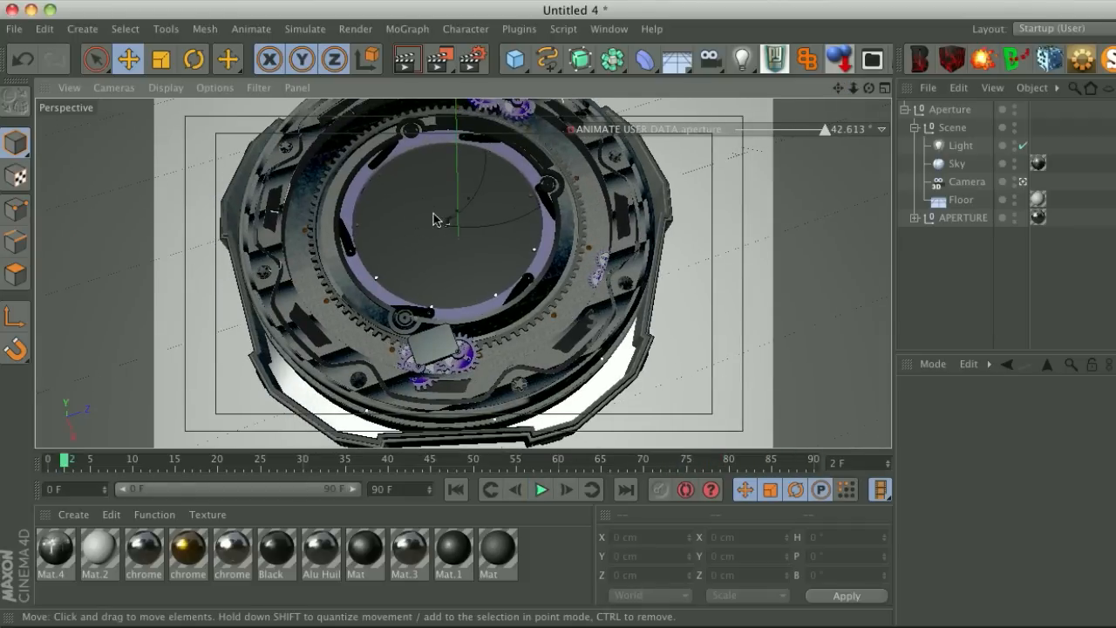
# Reopen the Content Browser on the Video-Board-Pack models.
pyautogui.rightClick(610, 129)
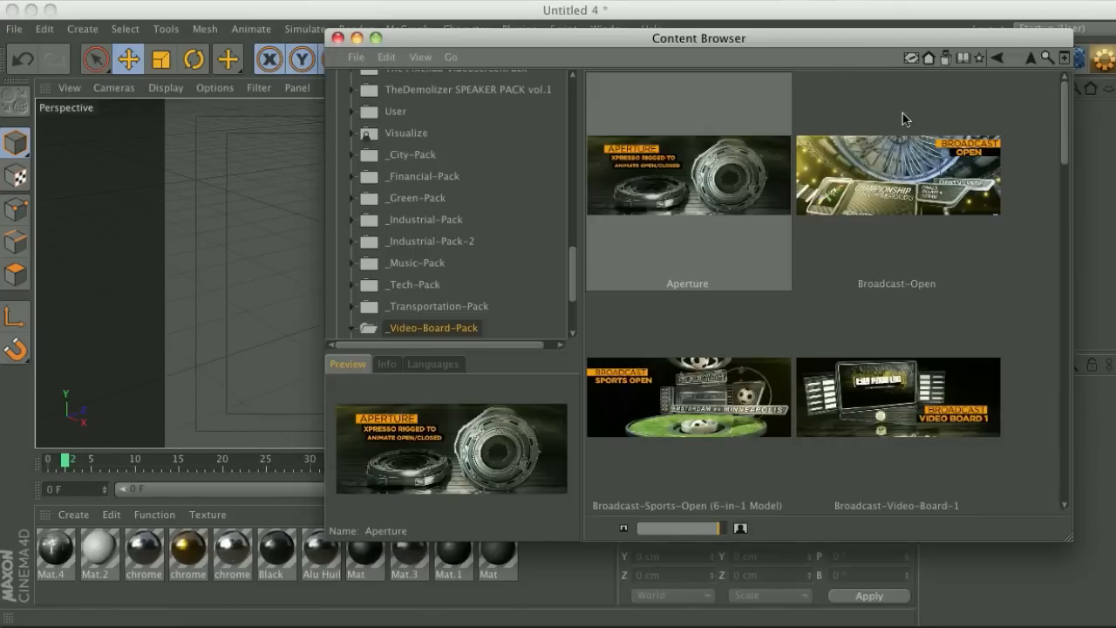
# Load the Broadcast-Sports-Open 6-in-1 model showing the BASEBALL board.
pyautogui.click(687, 398)
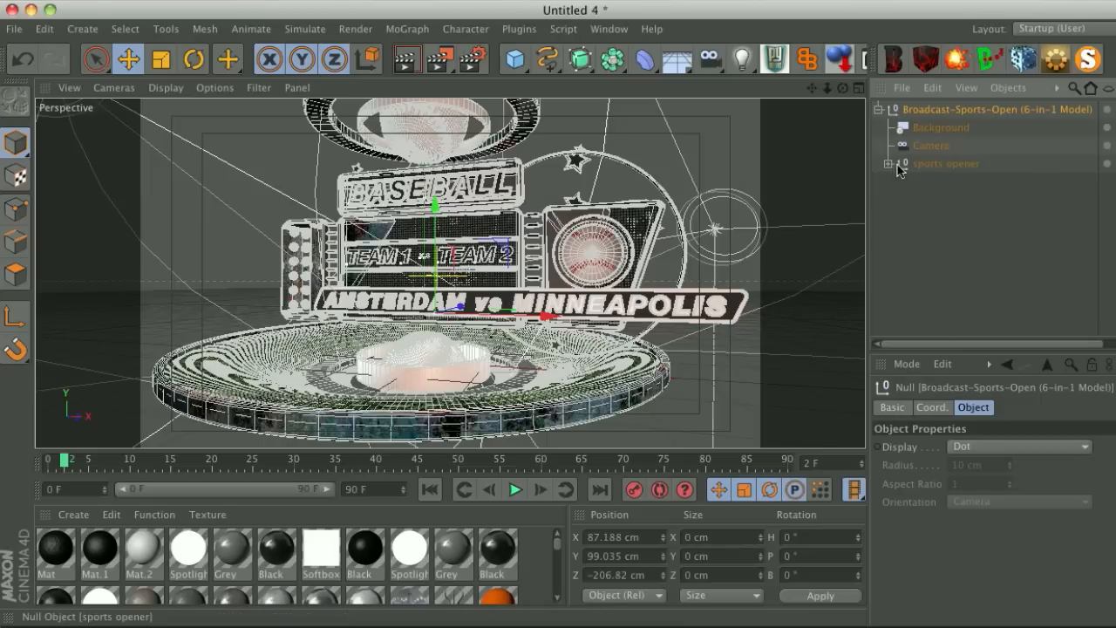
pyautogui.moveTo(956, 166)
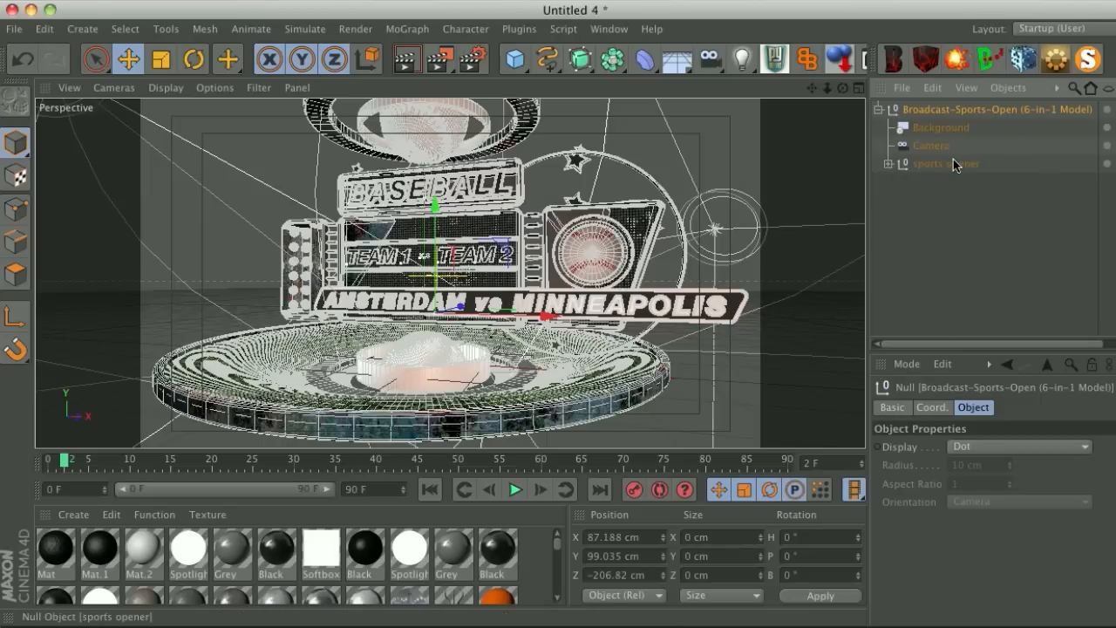
# Select the sports opener null and switch its User Data from baseball to ice hockey, then tennis.
pyautogui.click(946, 164)
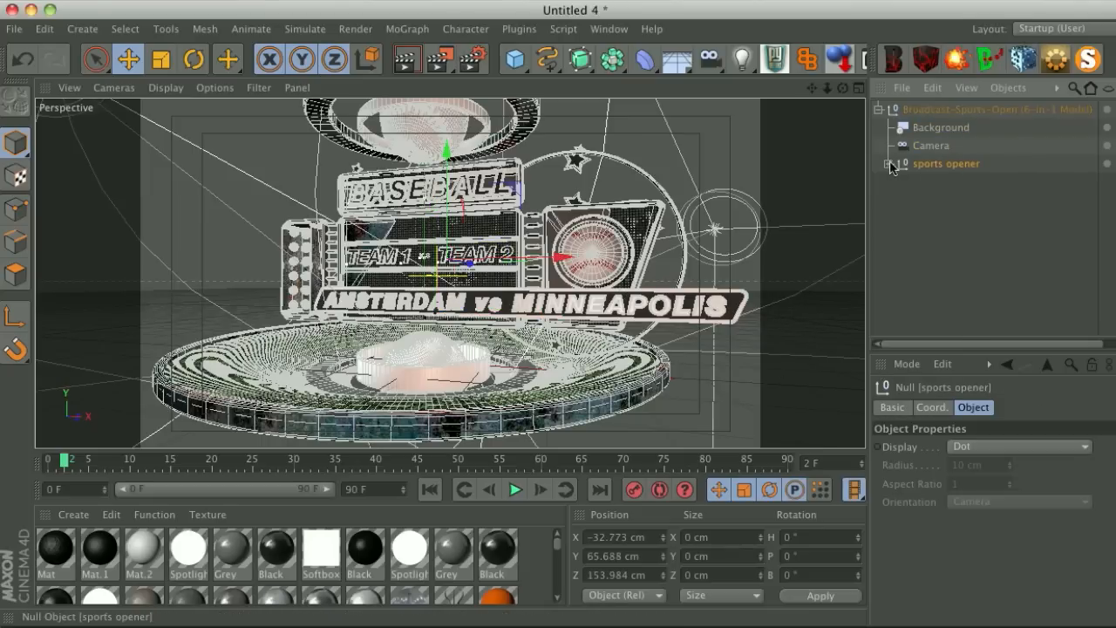
pyautogui.click(886, 164)
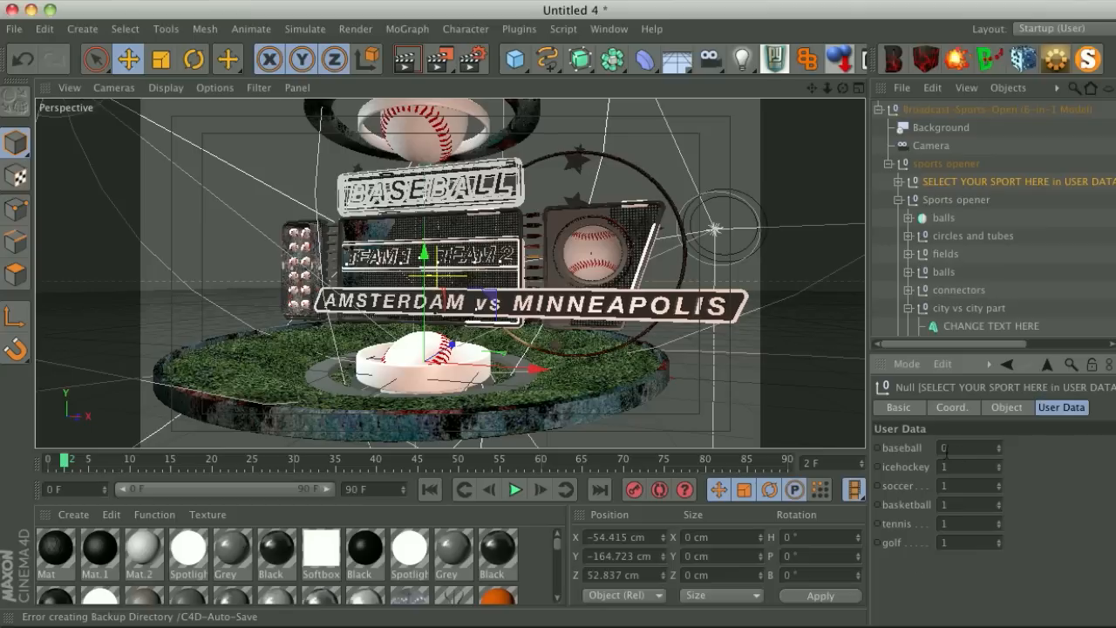
pyautogui.click(969, 447)
pyautogui.write('1')
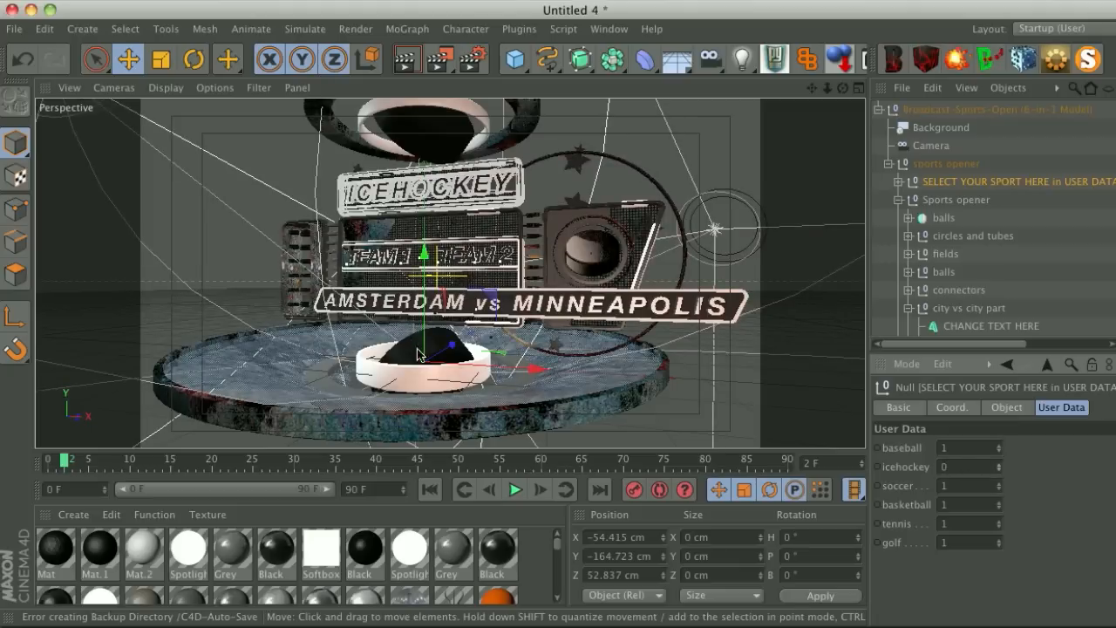
pyautogui.moveTo(300, 288)
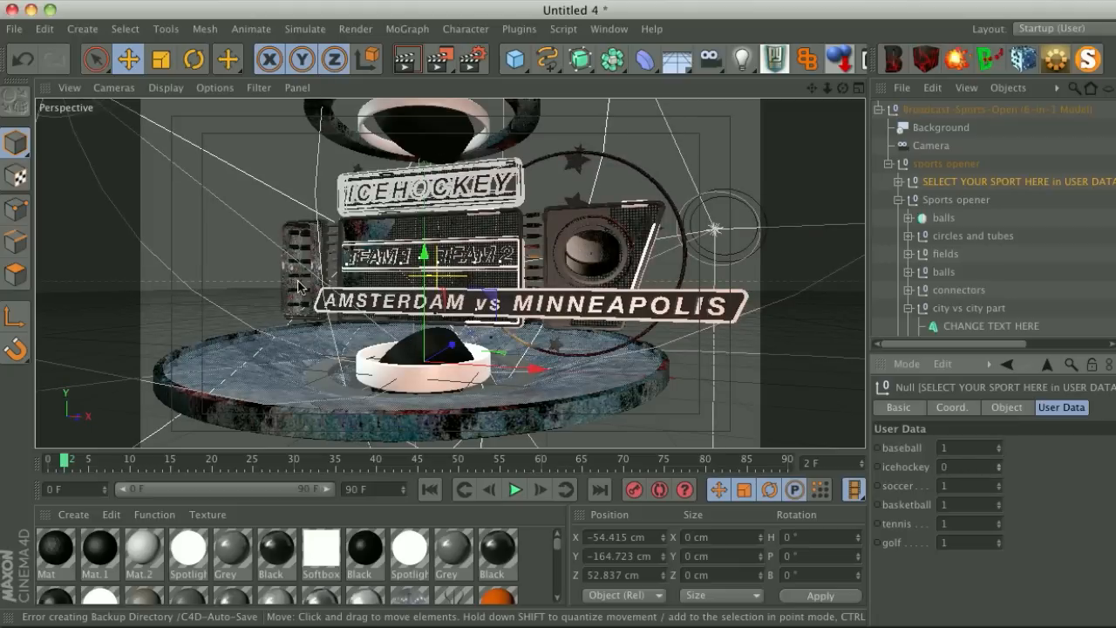
pyautogui.moveTo(405, 408)
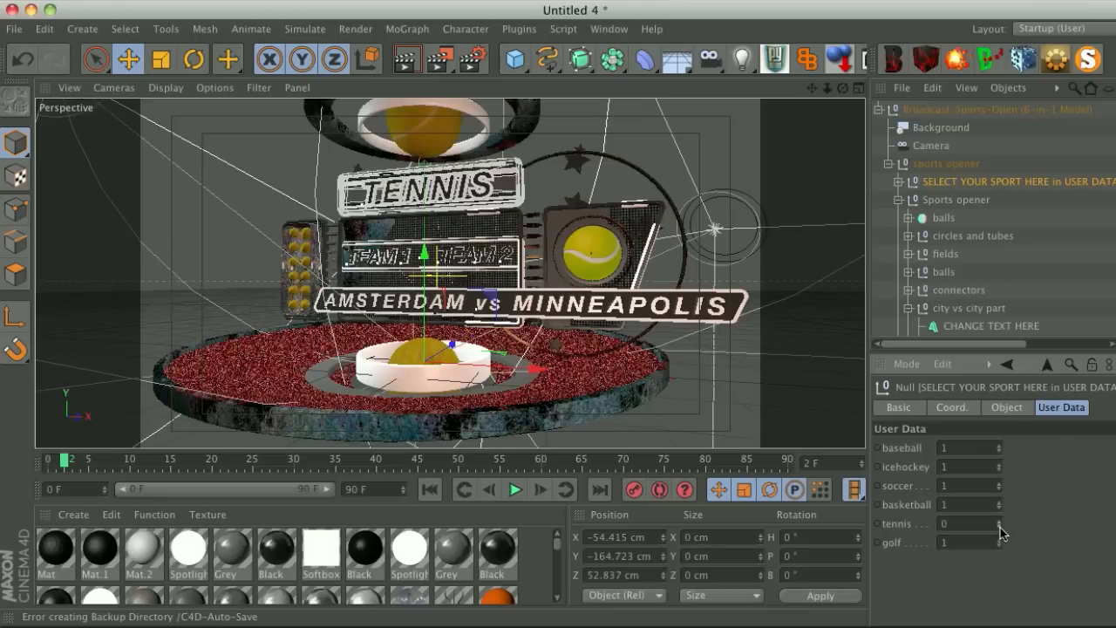
pyautogui.click(998, 546)
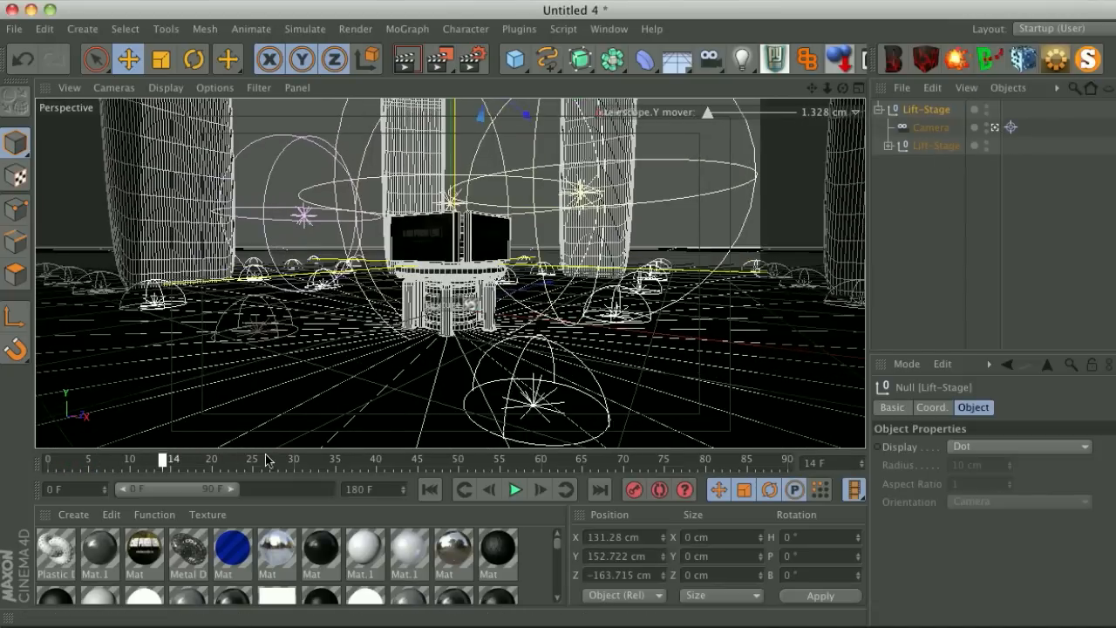
# Raise the Lift-Stage platform with the HUD Y mover, then adjust Y mover to 11 cm in User Data.
pyautogui.moveTo(161, 460); pyautogui.dragTo(349, 460)
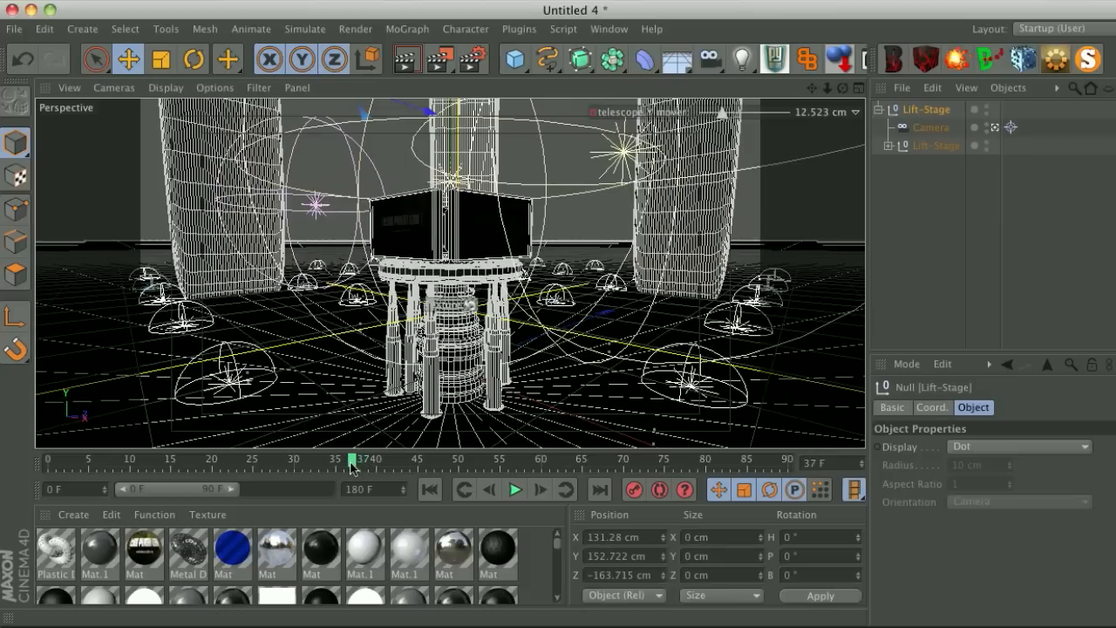
pyautogui.moveTo(349, 461); pyautogui.dragTo(384, 461)
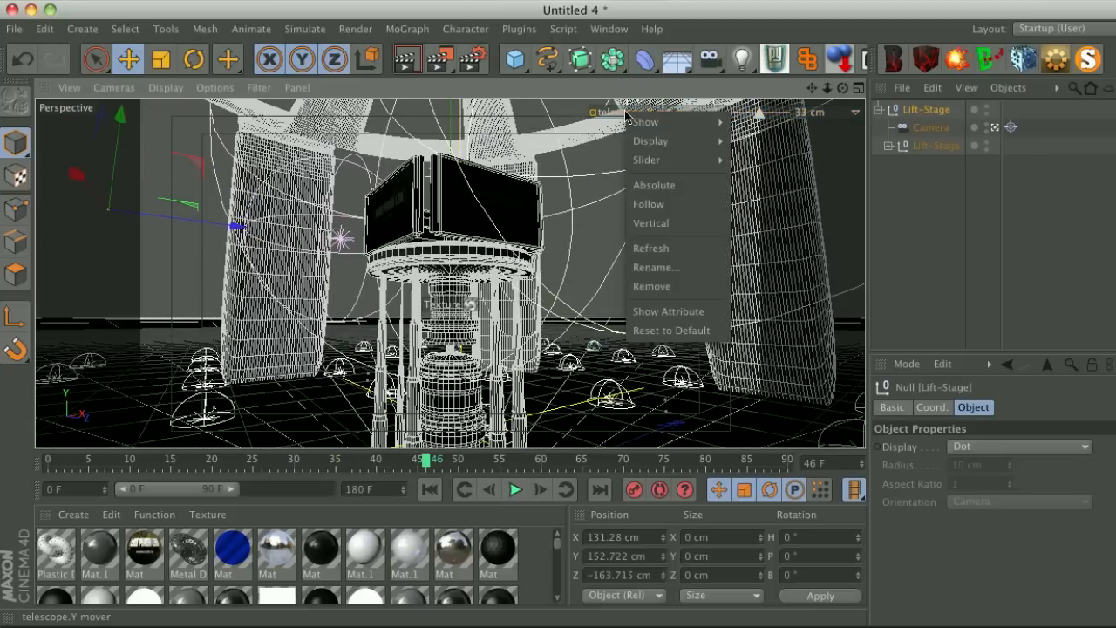
pyautogui.click(1061, 408)
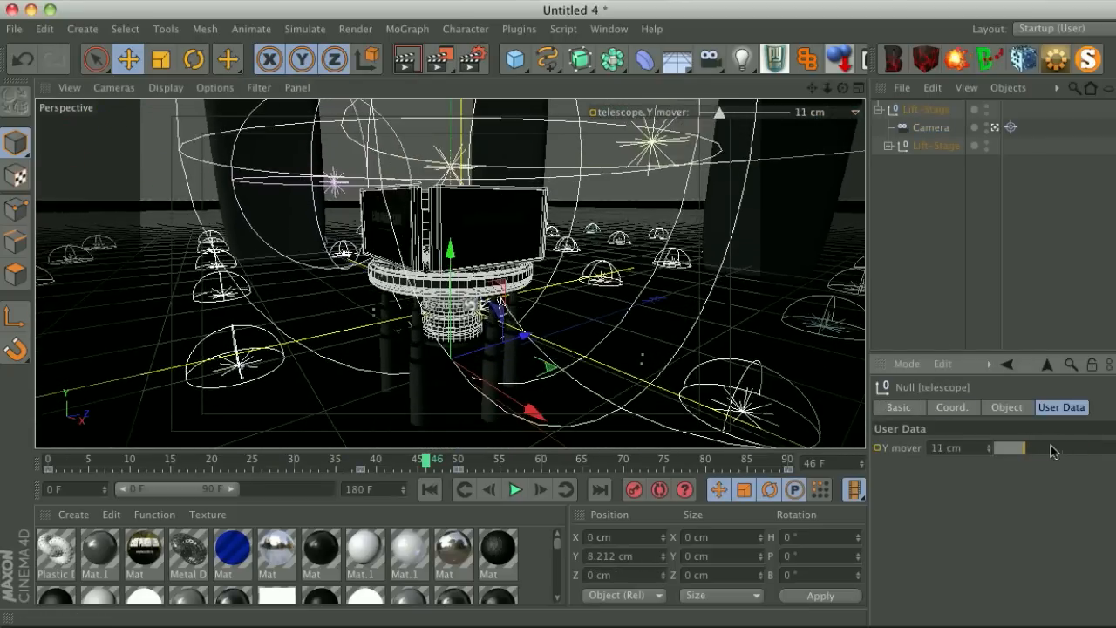
pyautogui.moveTo(1029, 446); pyautogui.dragTo(1003, 446)
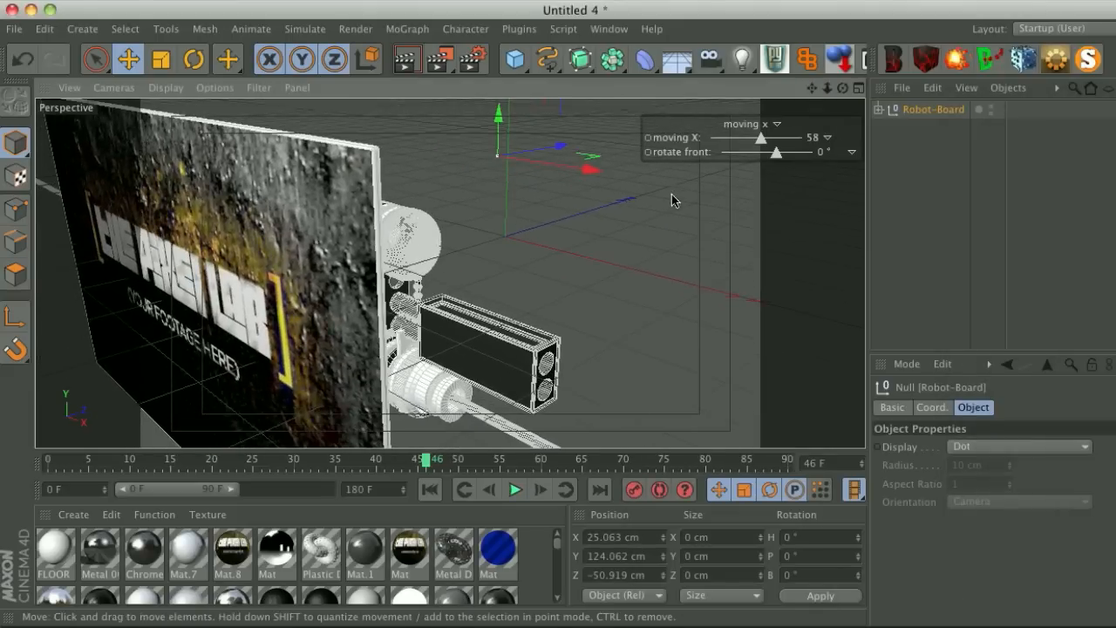
# Slide the Robot-Board to moving X -26 and tilt it to rotate front about 5° via the HUD sliders.
pyautogui.moveTo(764, 136); pyautogui.dragTo(753, 136)
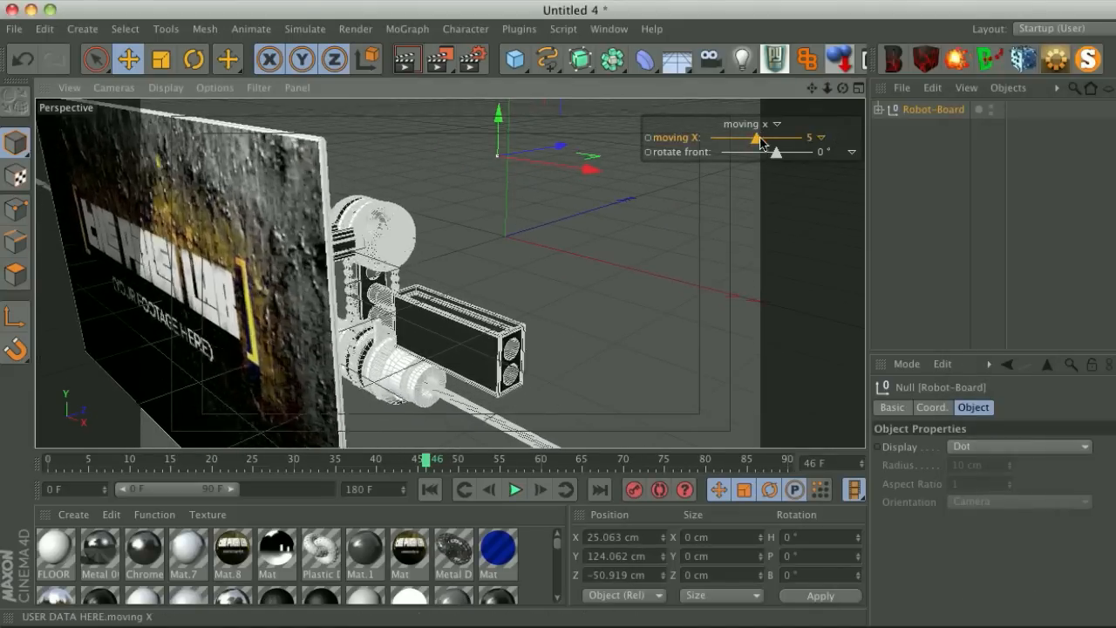
pyautogui.moveTo(754, 137); pyautogui.dragTo(767, 136)
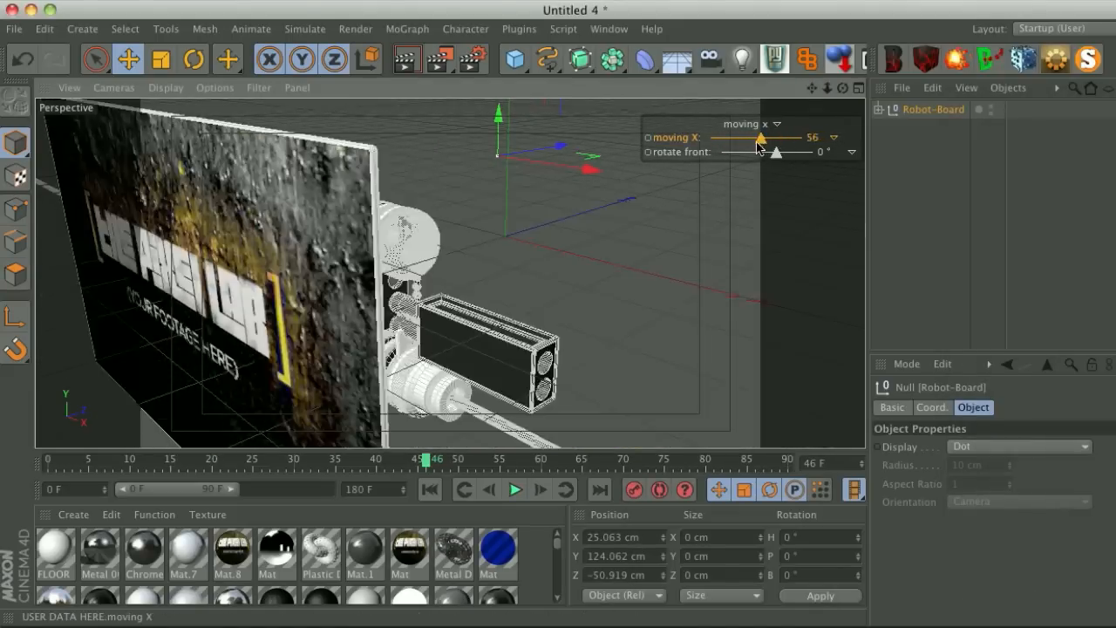
pyautogui.moveTo(776, 152); pyautogui.dragTo(753, 151)
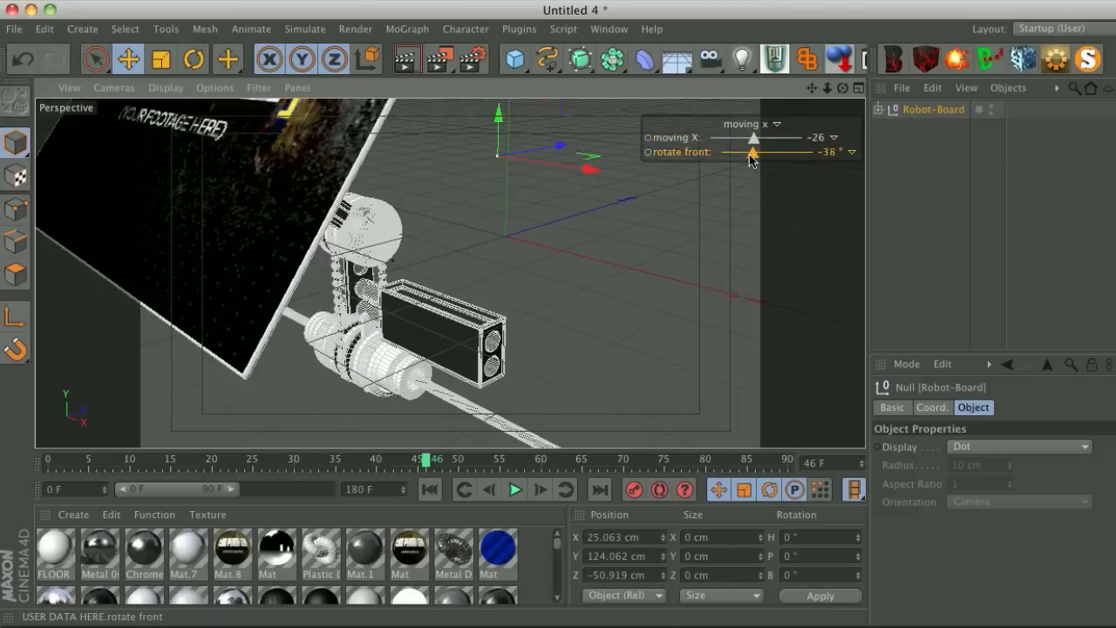
pyautogui.moveTo(754, 153); pyautogui.dragTo(747, 164)
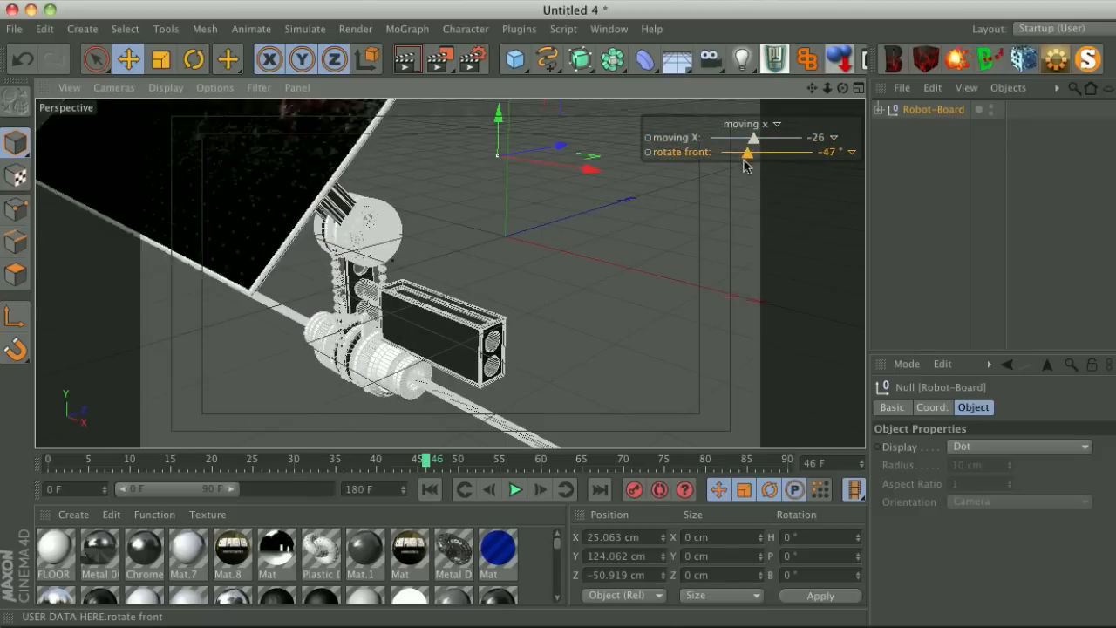
pyautogui.moveTo(747, 154); pyautogui.dragTo(771, 154)
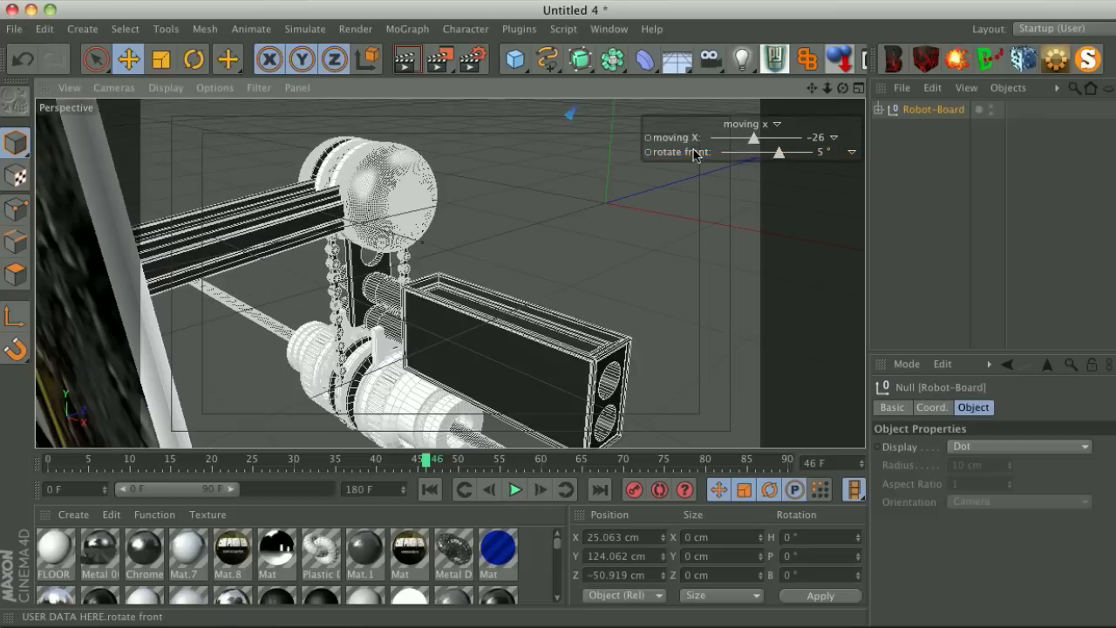
pyautogui.click(1061, 408)
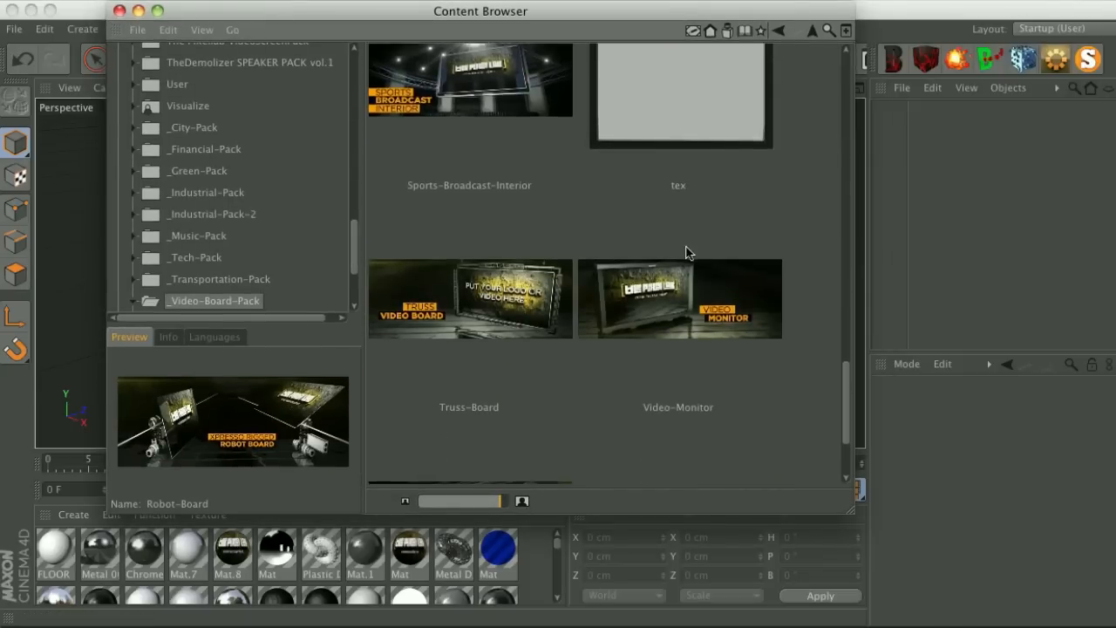
# Scroll through the Video-Board-Pack thumbnails down to Sports-Broadcast-Interior and Simple-Monitor.
pyautogui.scroll(-3)
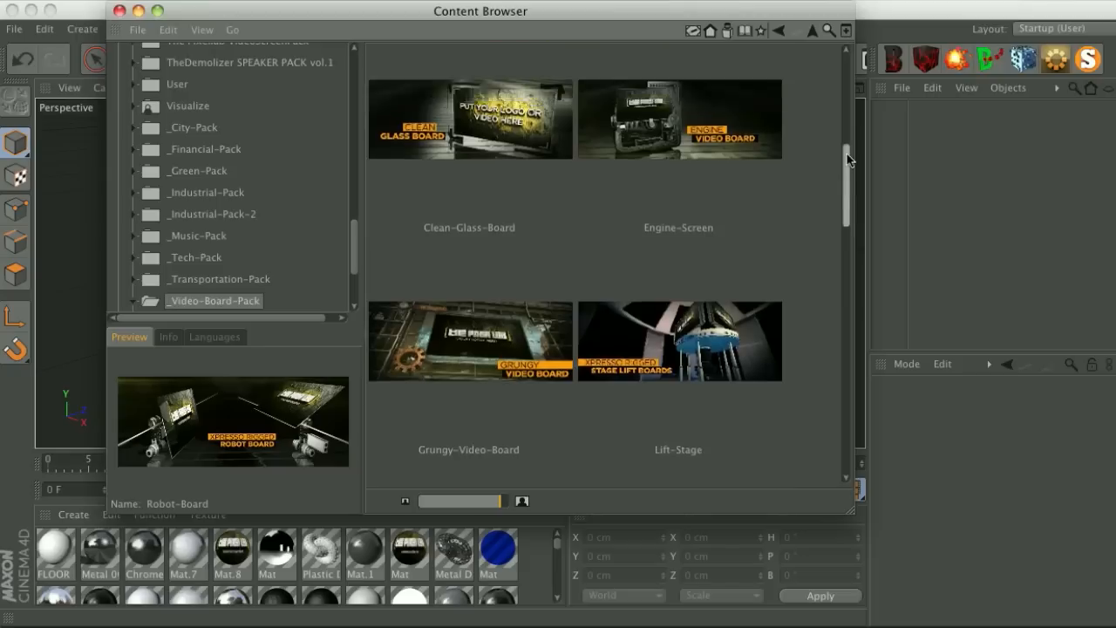
pyautogui.scroll(-3)
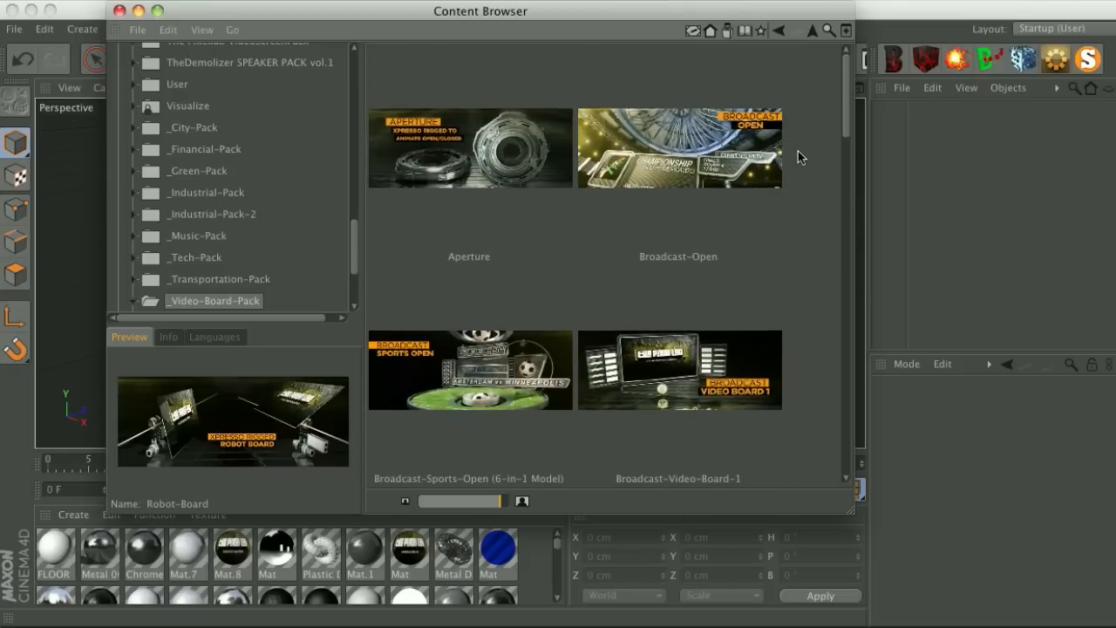
pyautogui.scroll(-3)
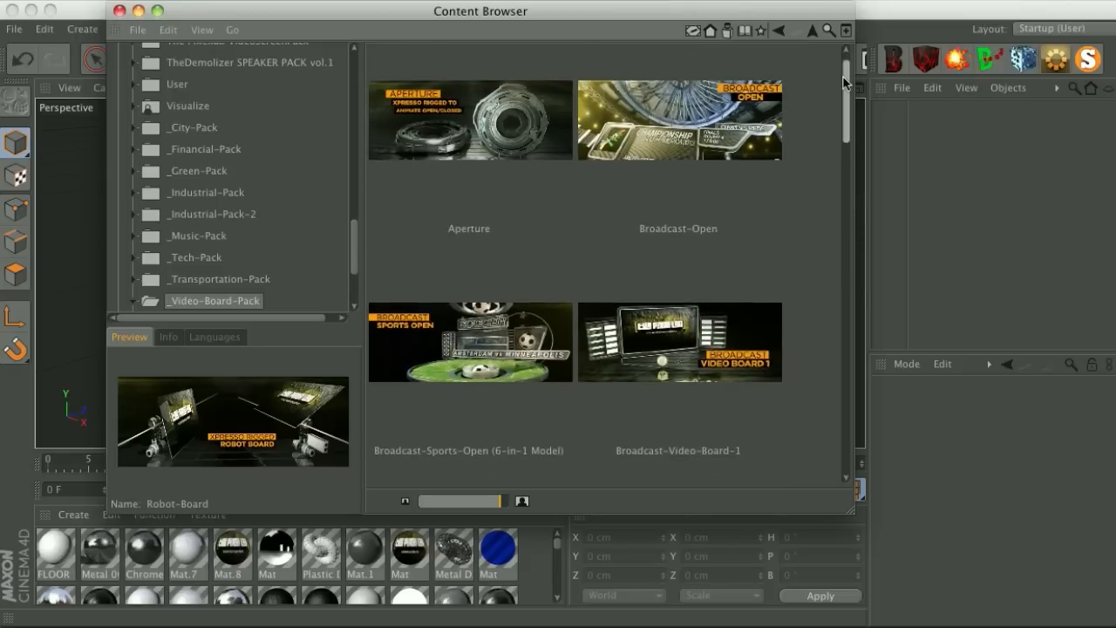
pyautogui.scroll(-3)
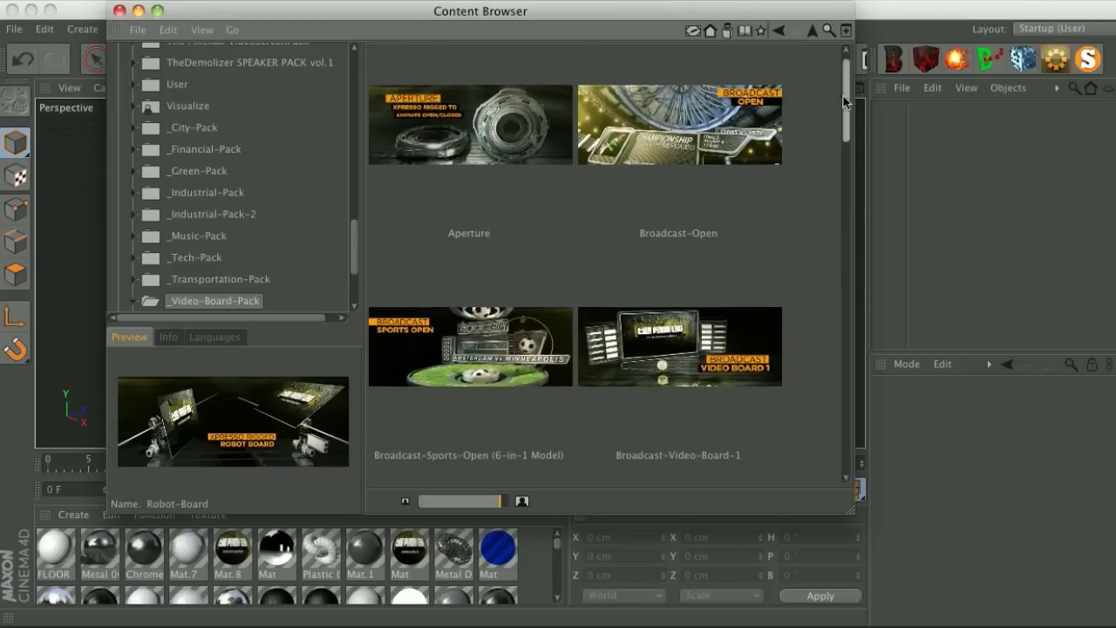
pyautogui.scroll(-3)
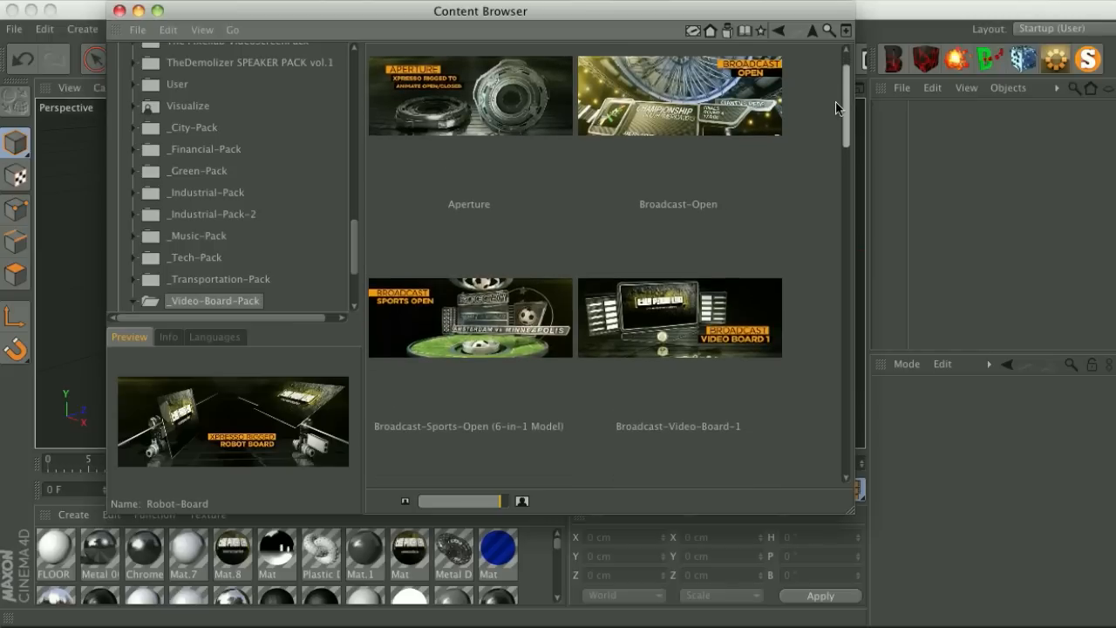
pyautogui.scroll(-3)
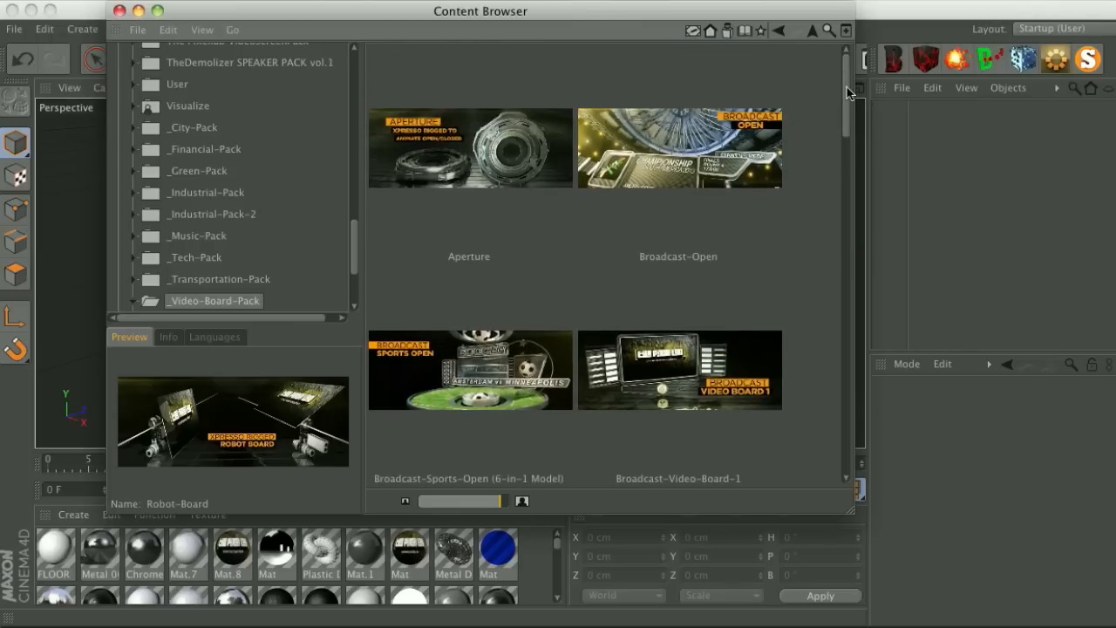
pyautogui.scroll(-3)
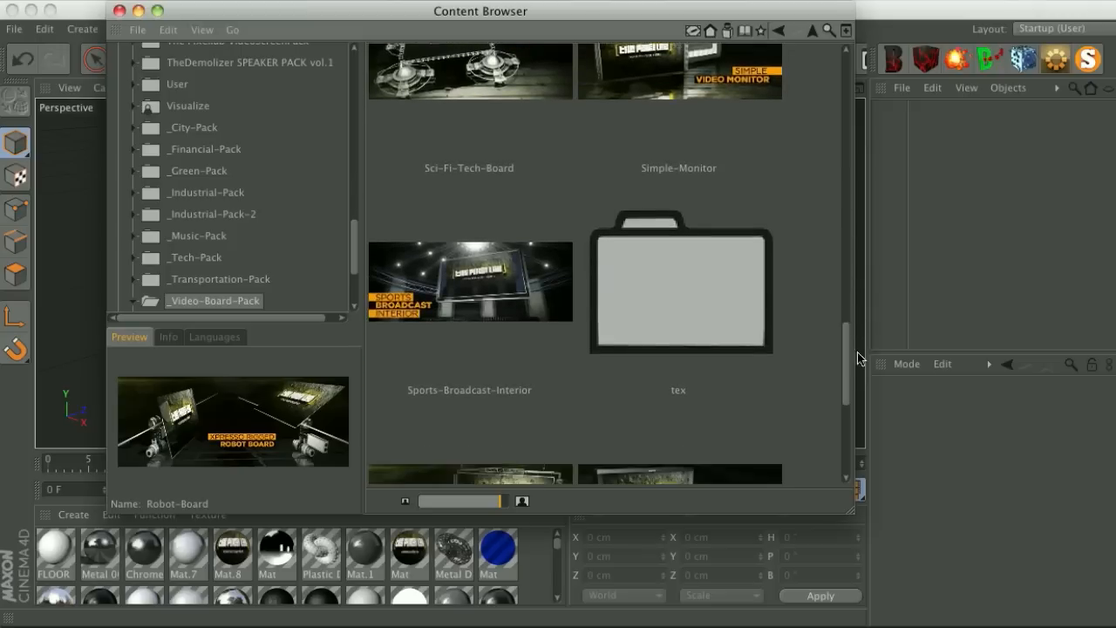
pyautogui.moveTo(427, 260)
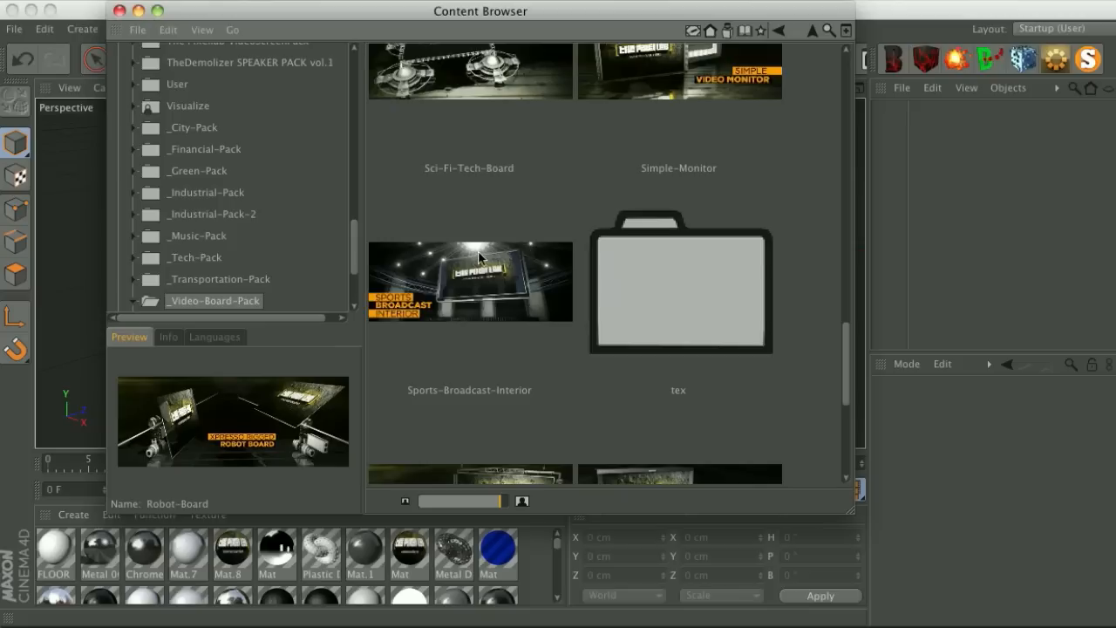
pyautogui.moveTo(451, 255)
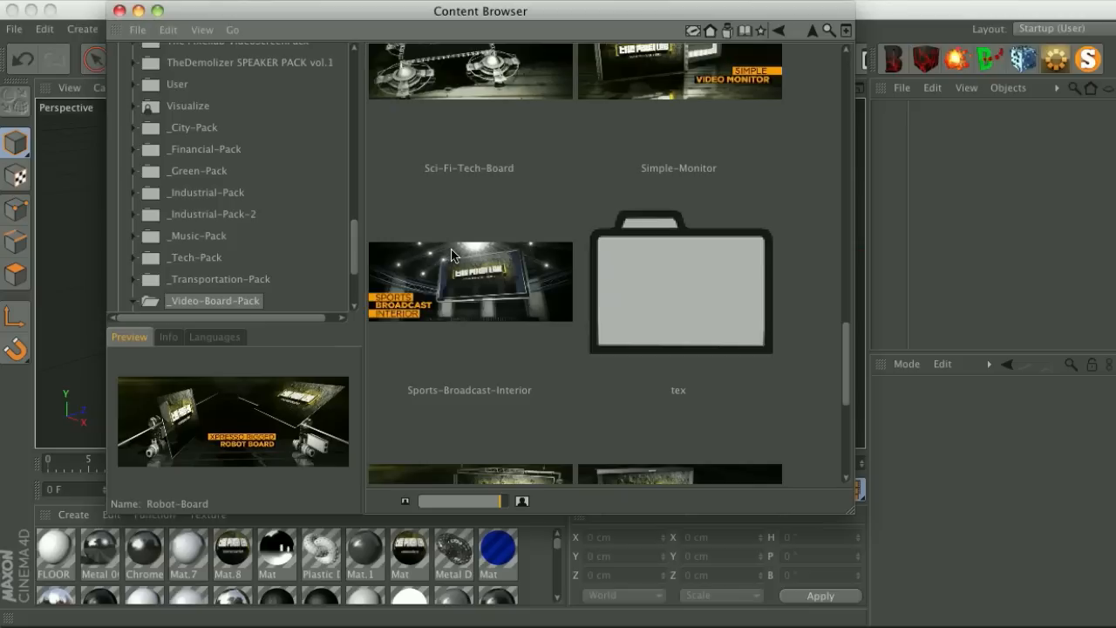
pyautogui.moveTo(447, 276)
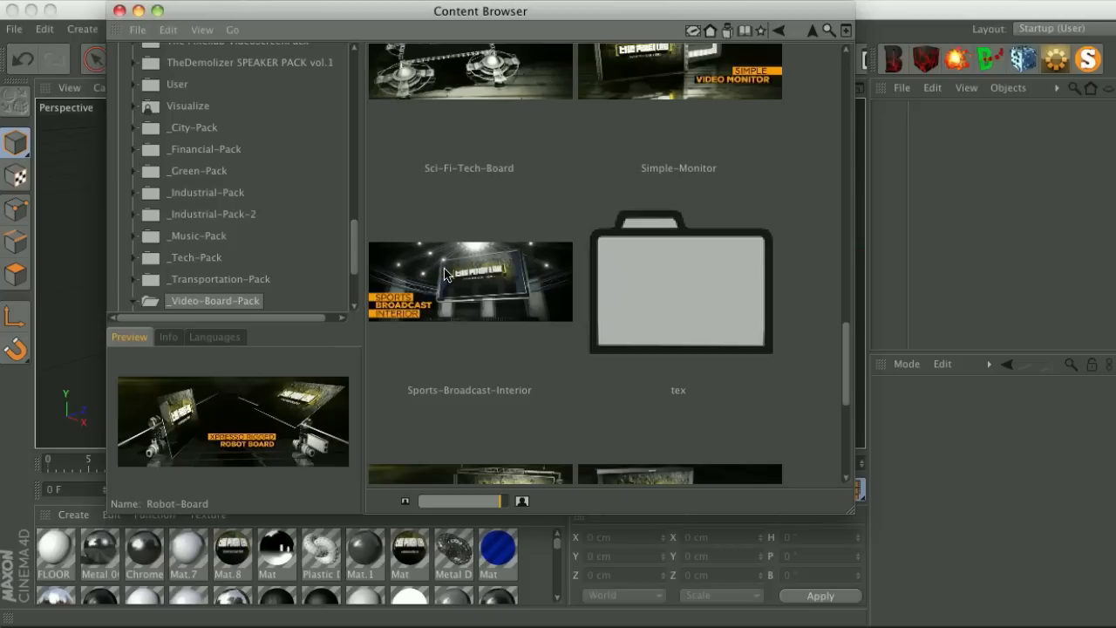
pyautogui.moveTo(445, 264)
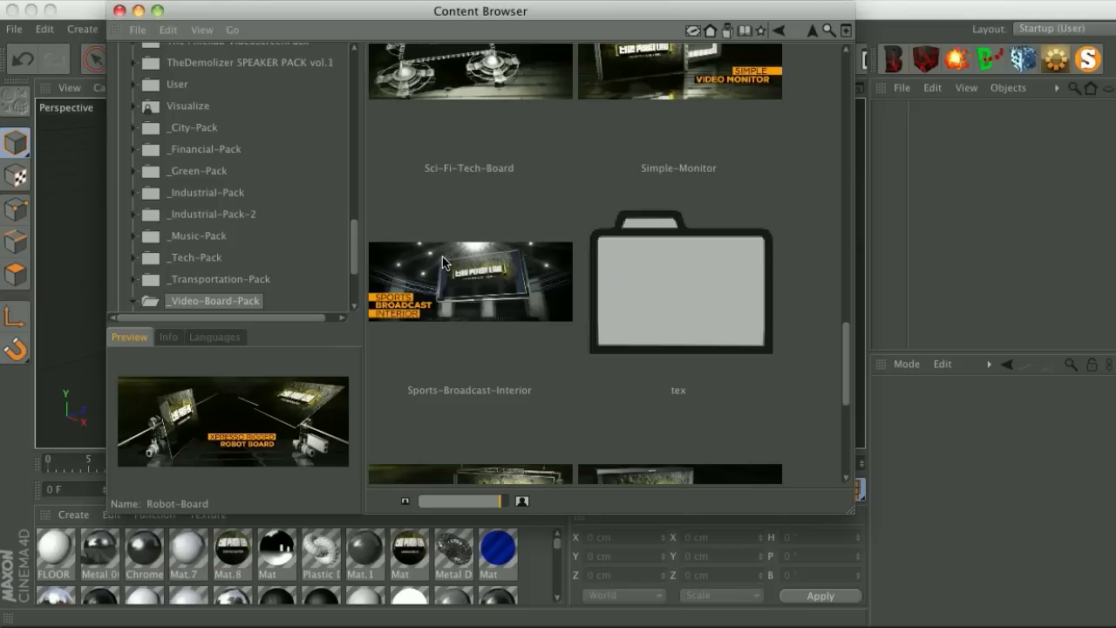
pyautogui.scroll(-3)
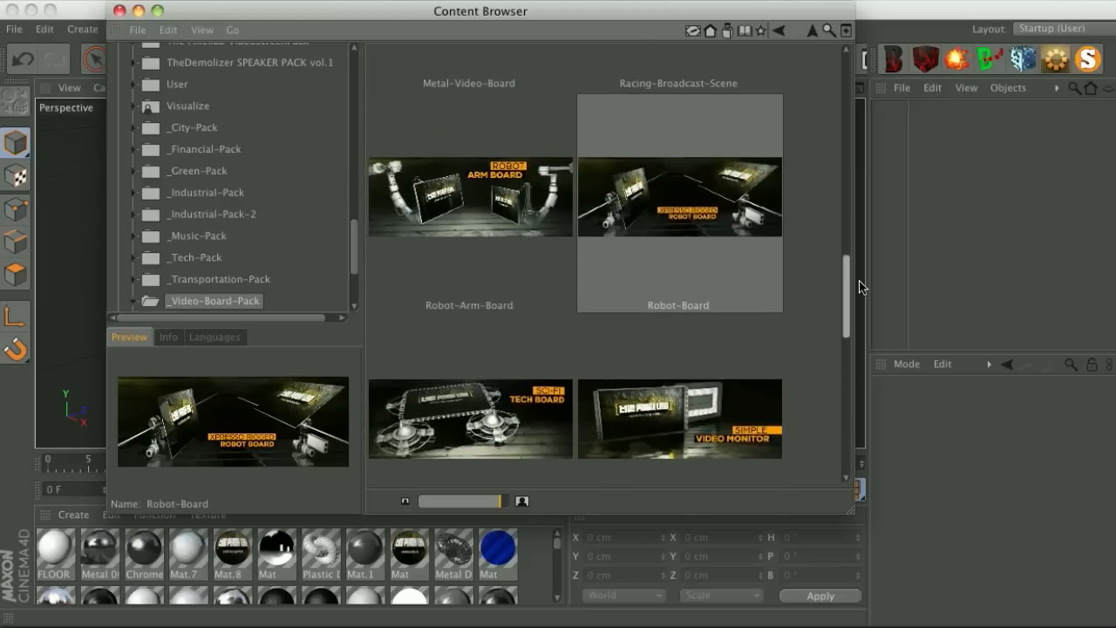
pyautogui.scroll(-3)
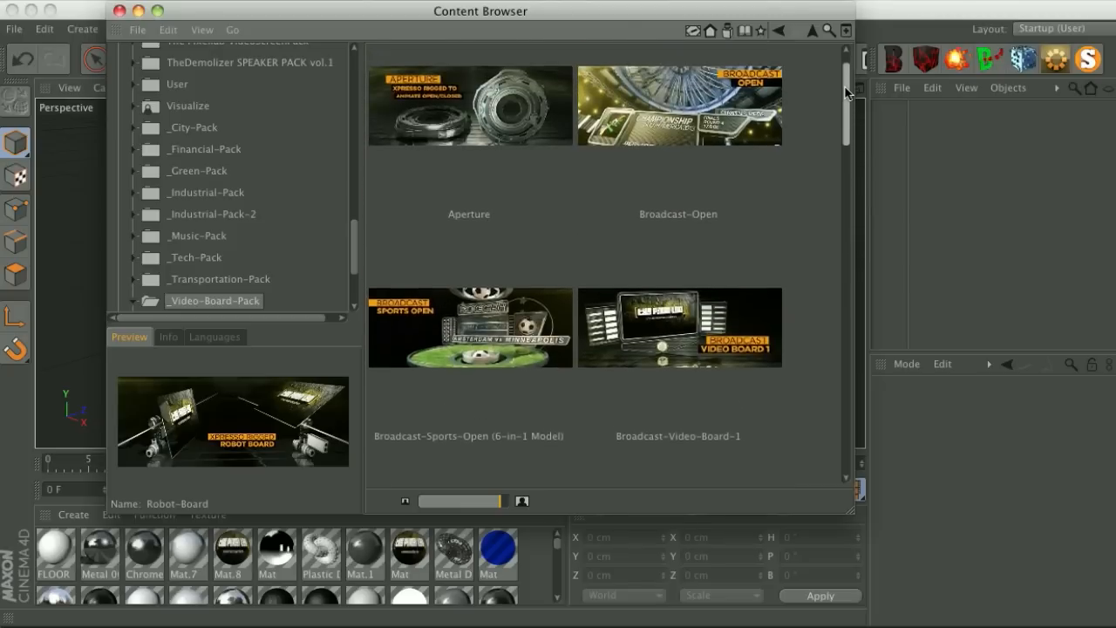
pyautogui.scroll(-3)
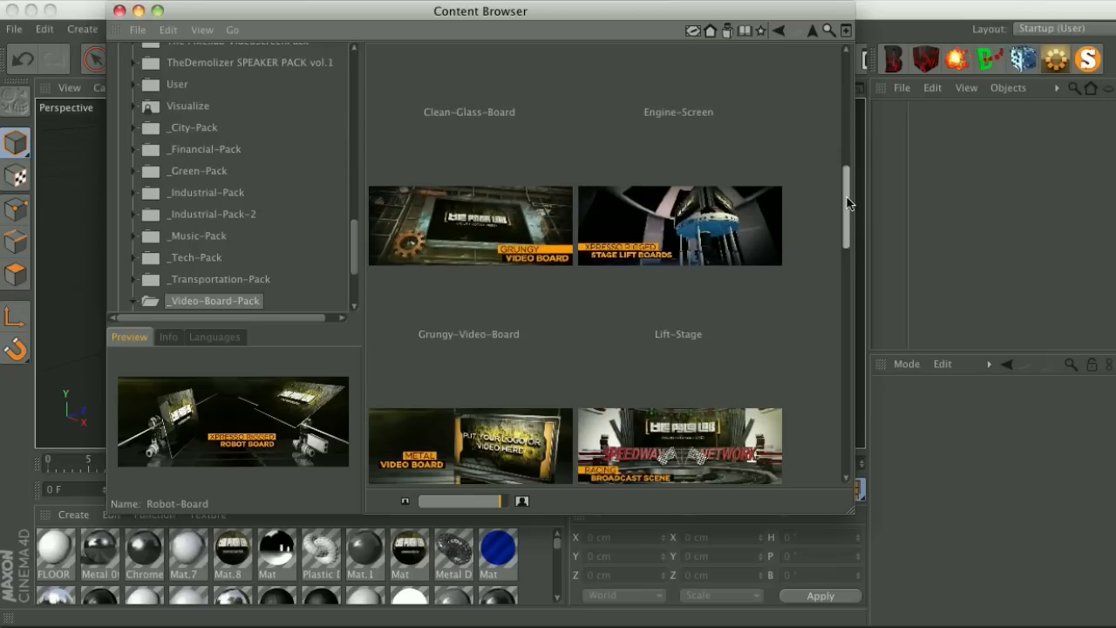
pyautogui.scroll(-3)
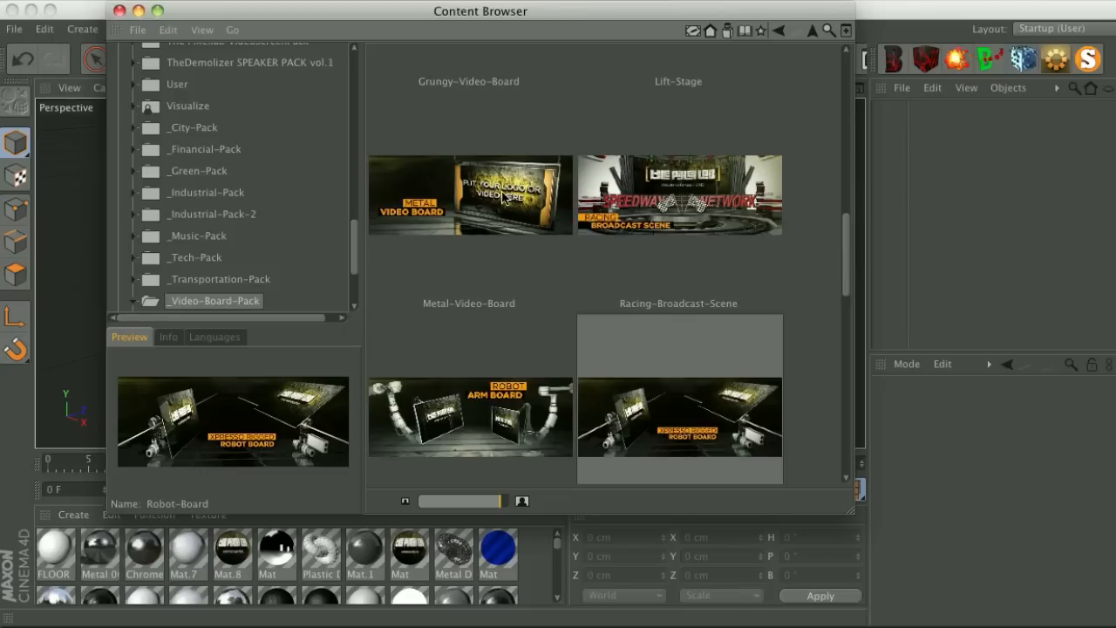
pyautogui.moveTo(510, 212)
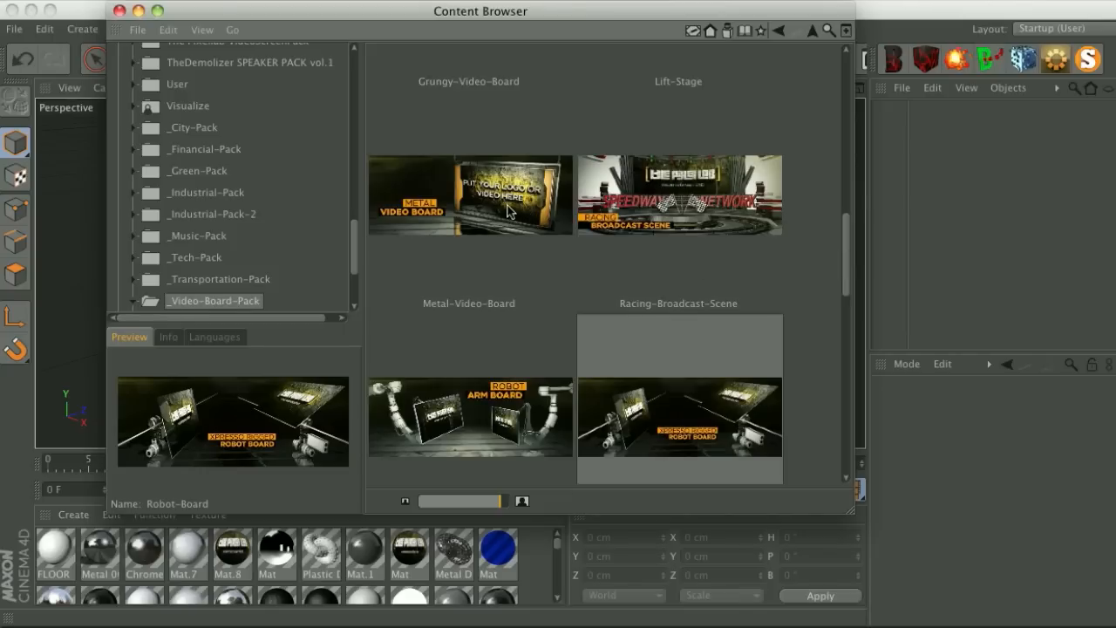
pyautogui.moveTo(851, 246)
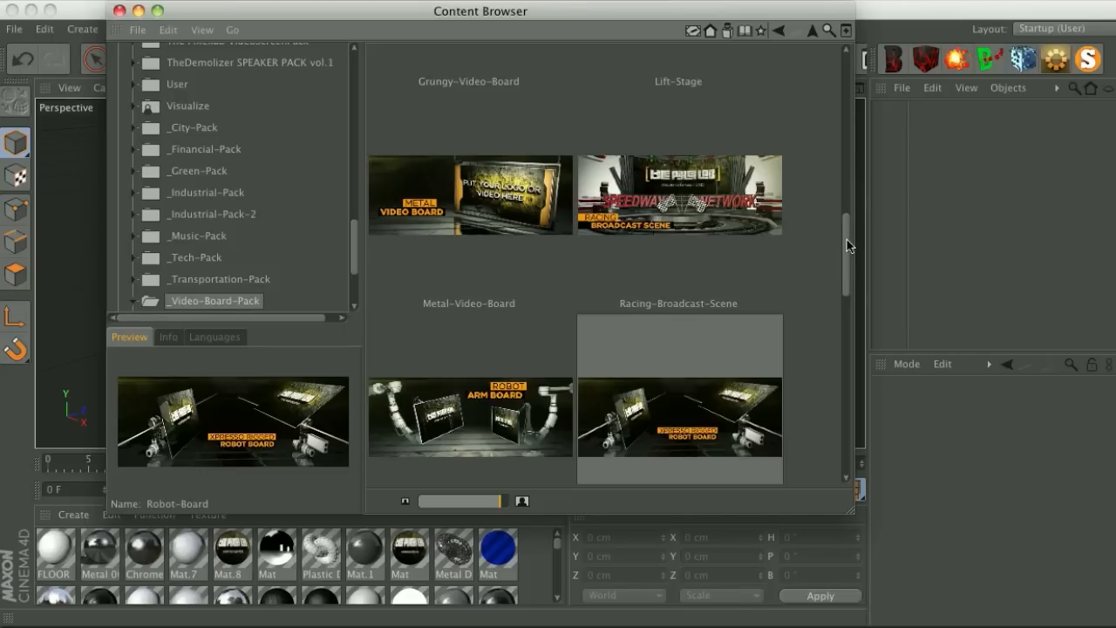
pyautogui.scroll(-3)
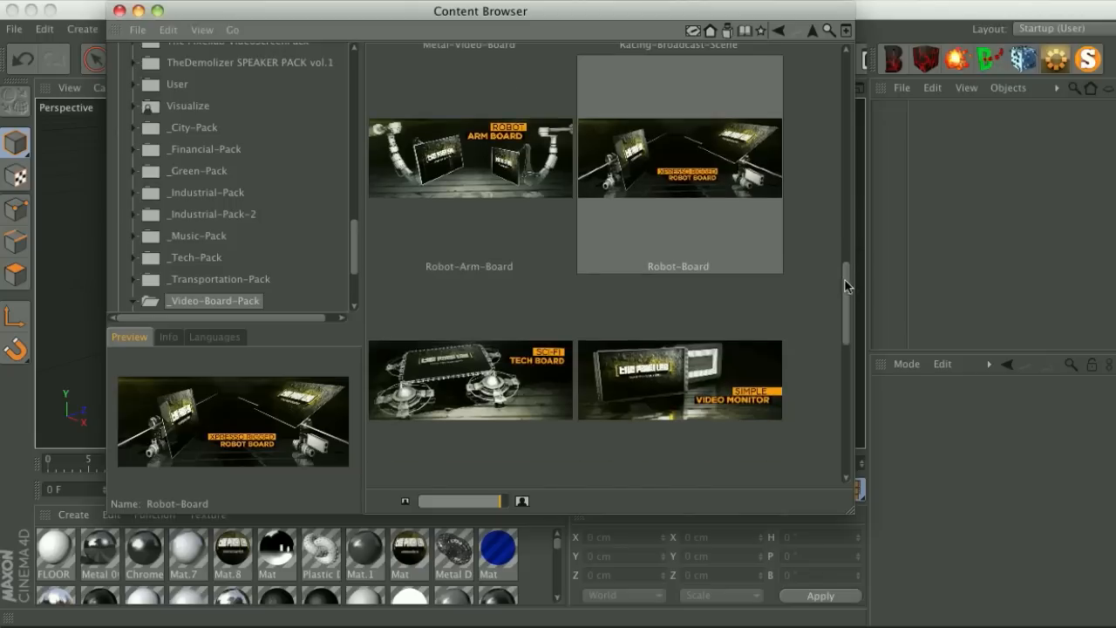
pyautogui.scroll(-3)
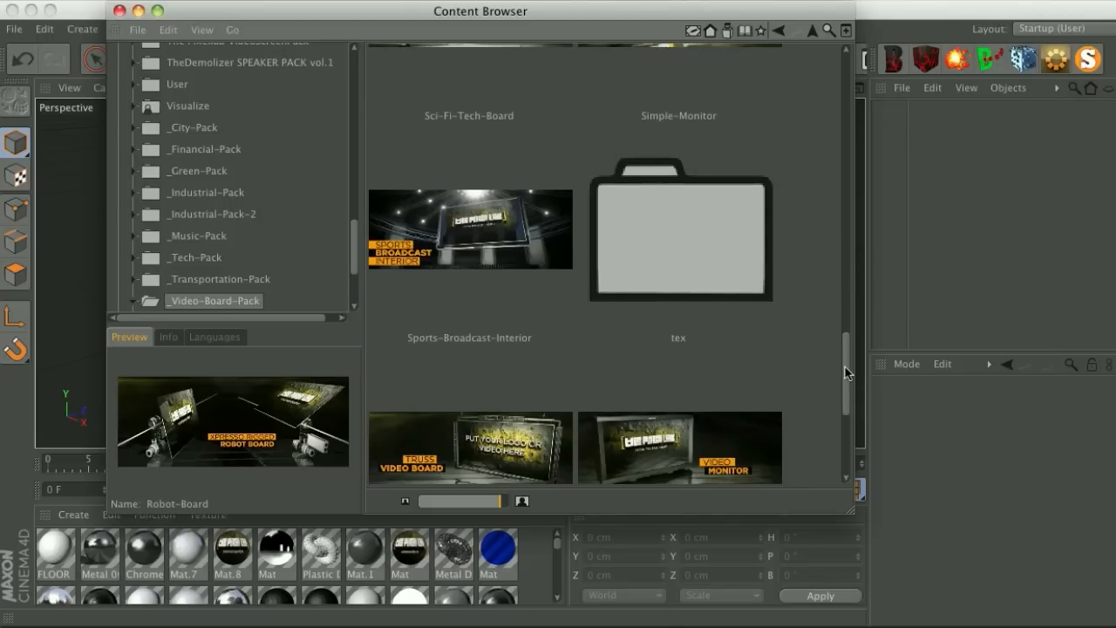
pyautogui.scroll(-3)
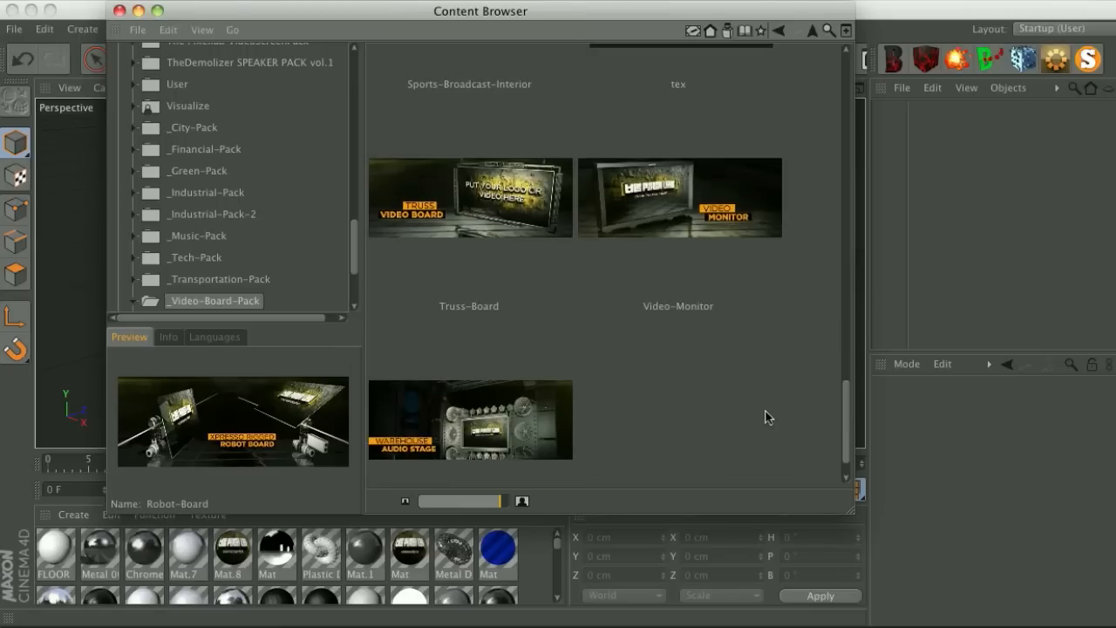